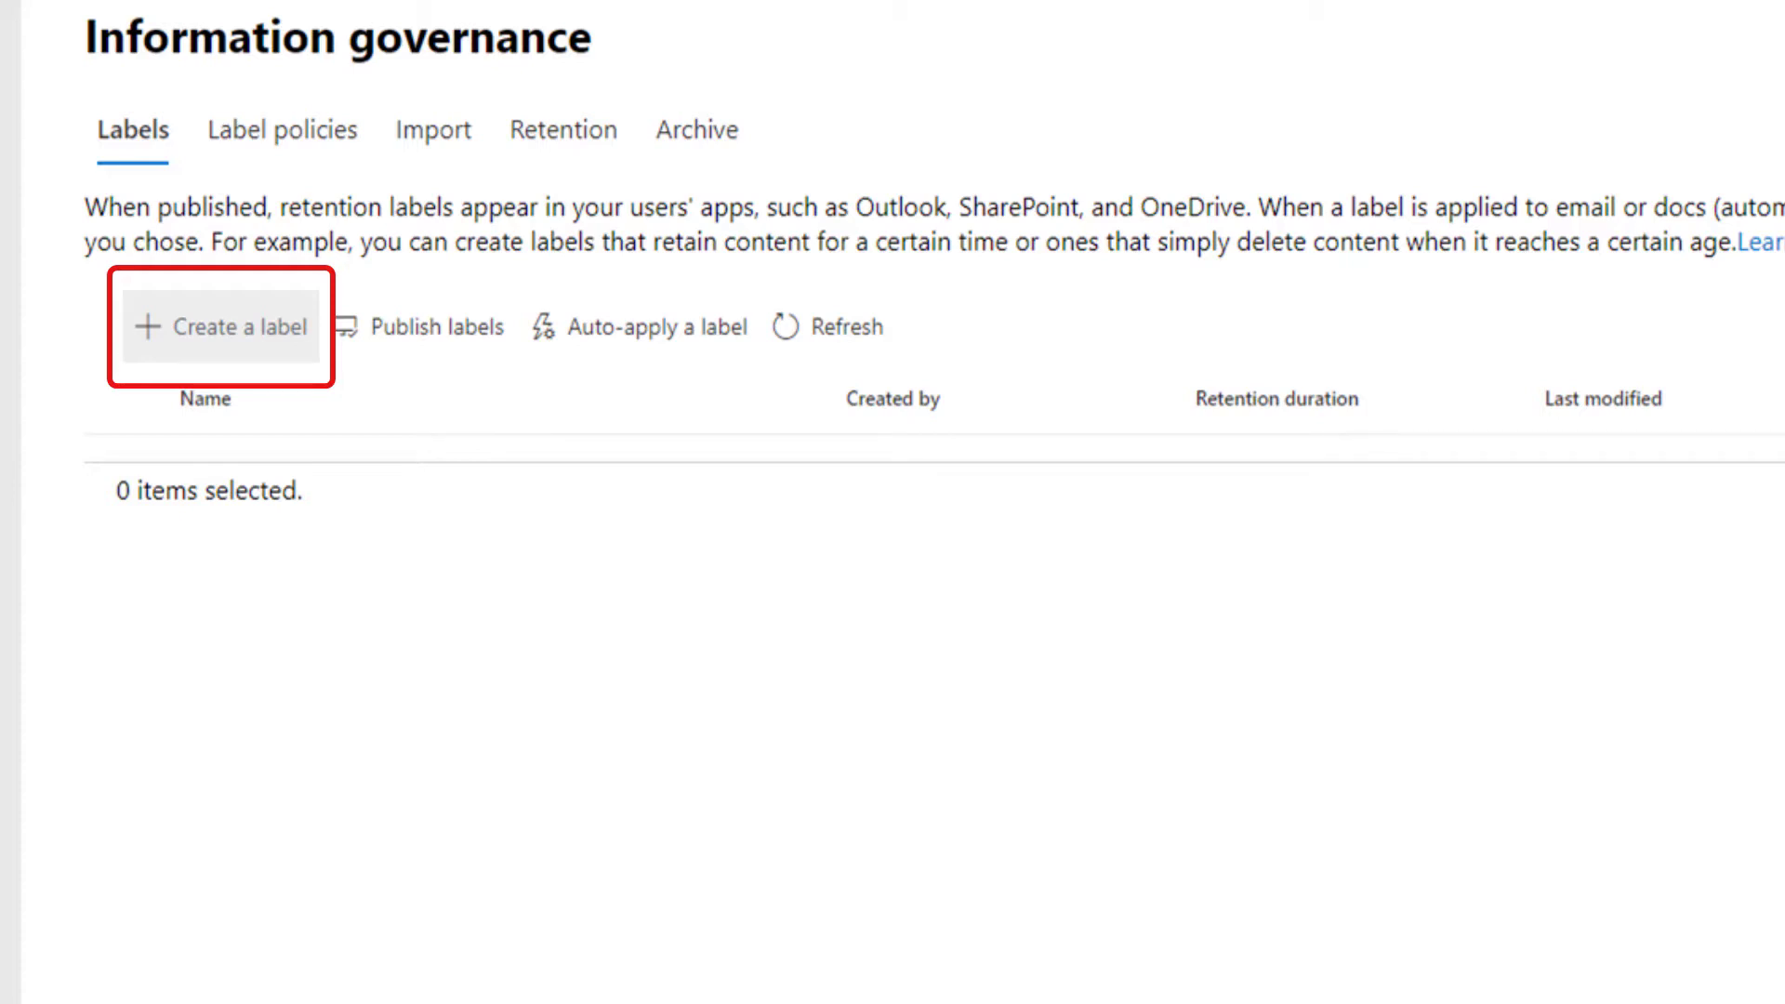
Step: Create the retention label 'HIPPA 7 Years' with a retain-only period of 7 years
{"action": "left_click", "coordinate": [240, 327]}
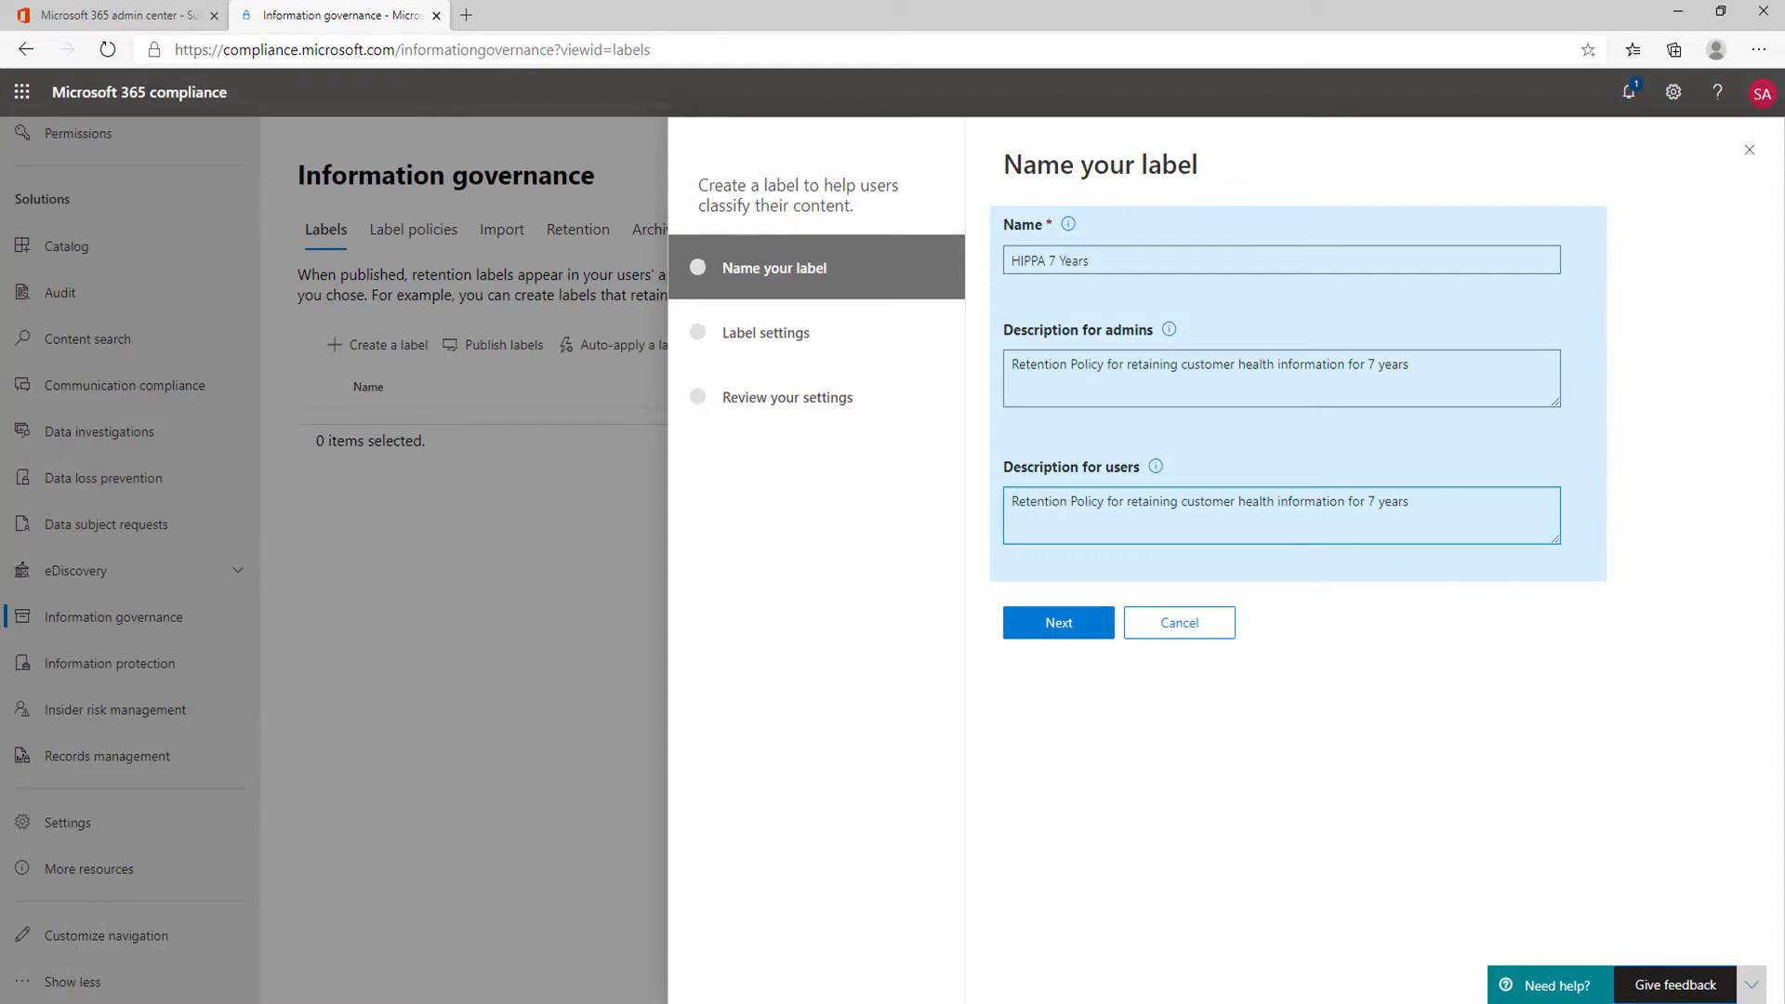
{"action": "left_click", "coordinate": [1056, 623]}
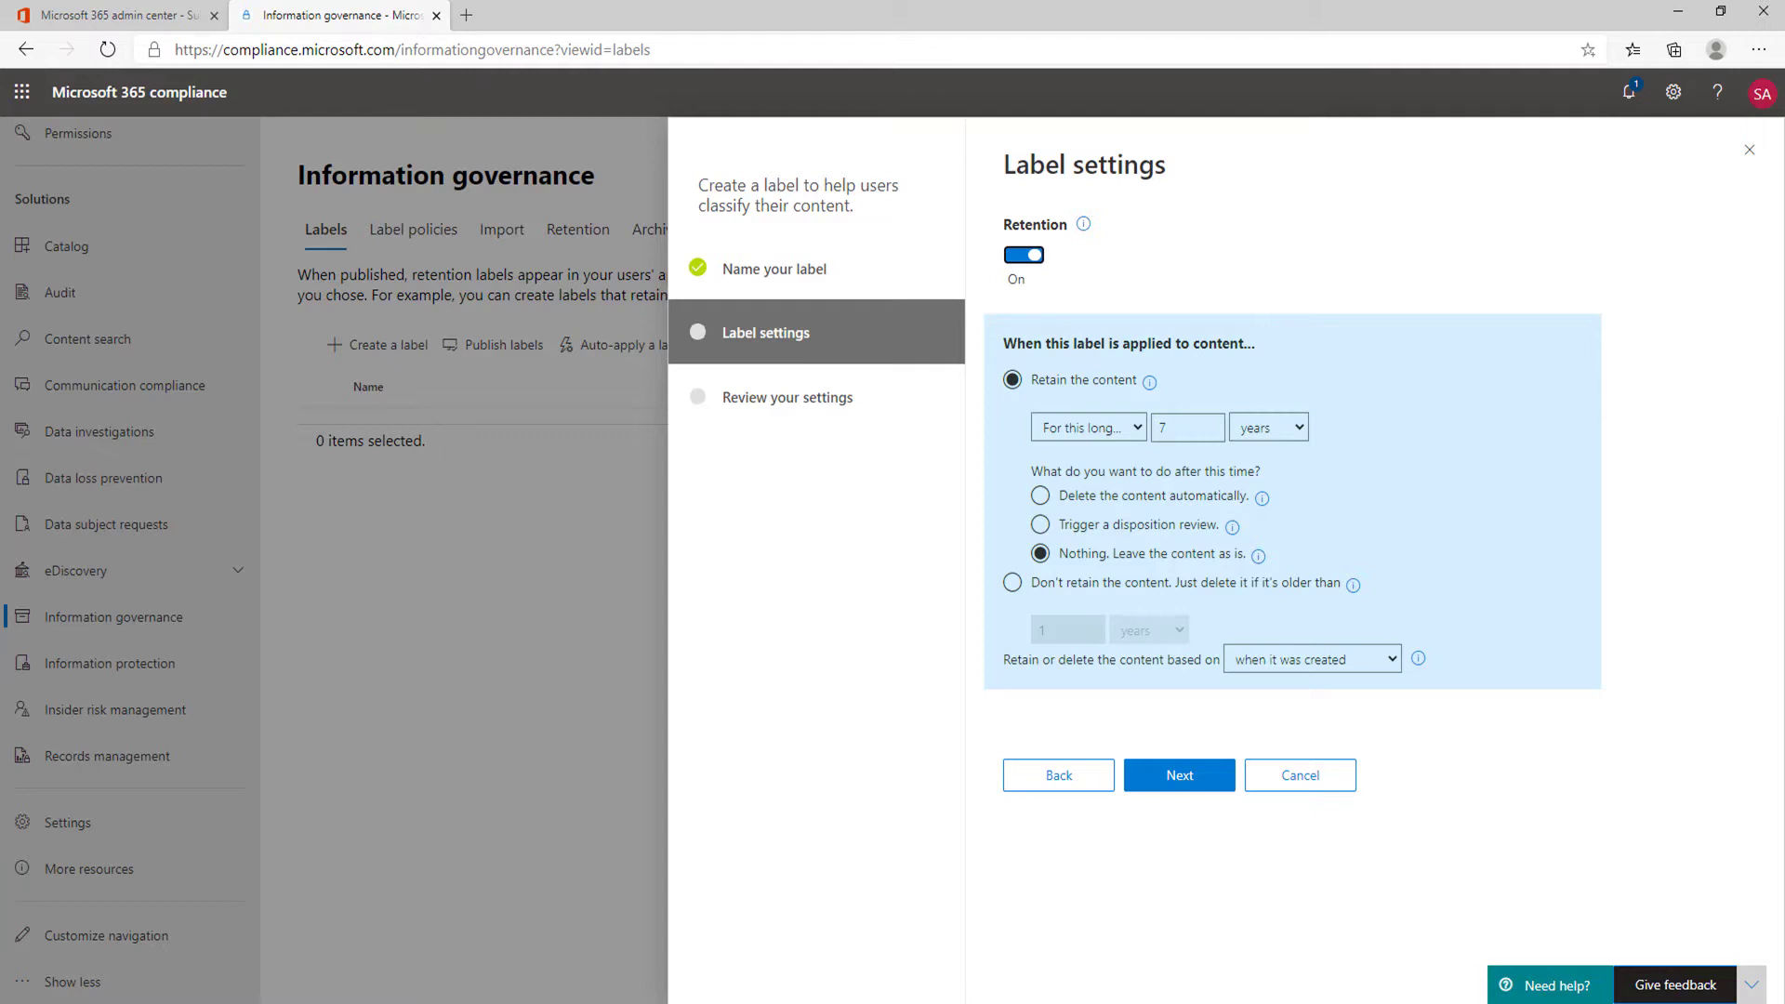
{"action": "left_click", "coordinate": [1178, 775]}
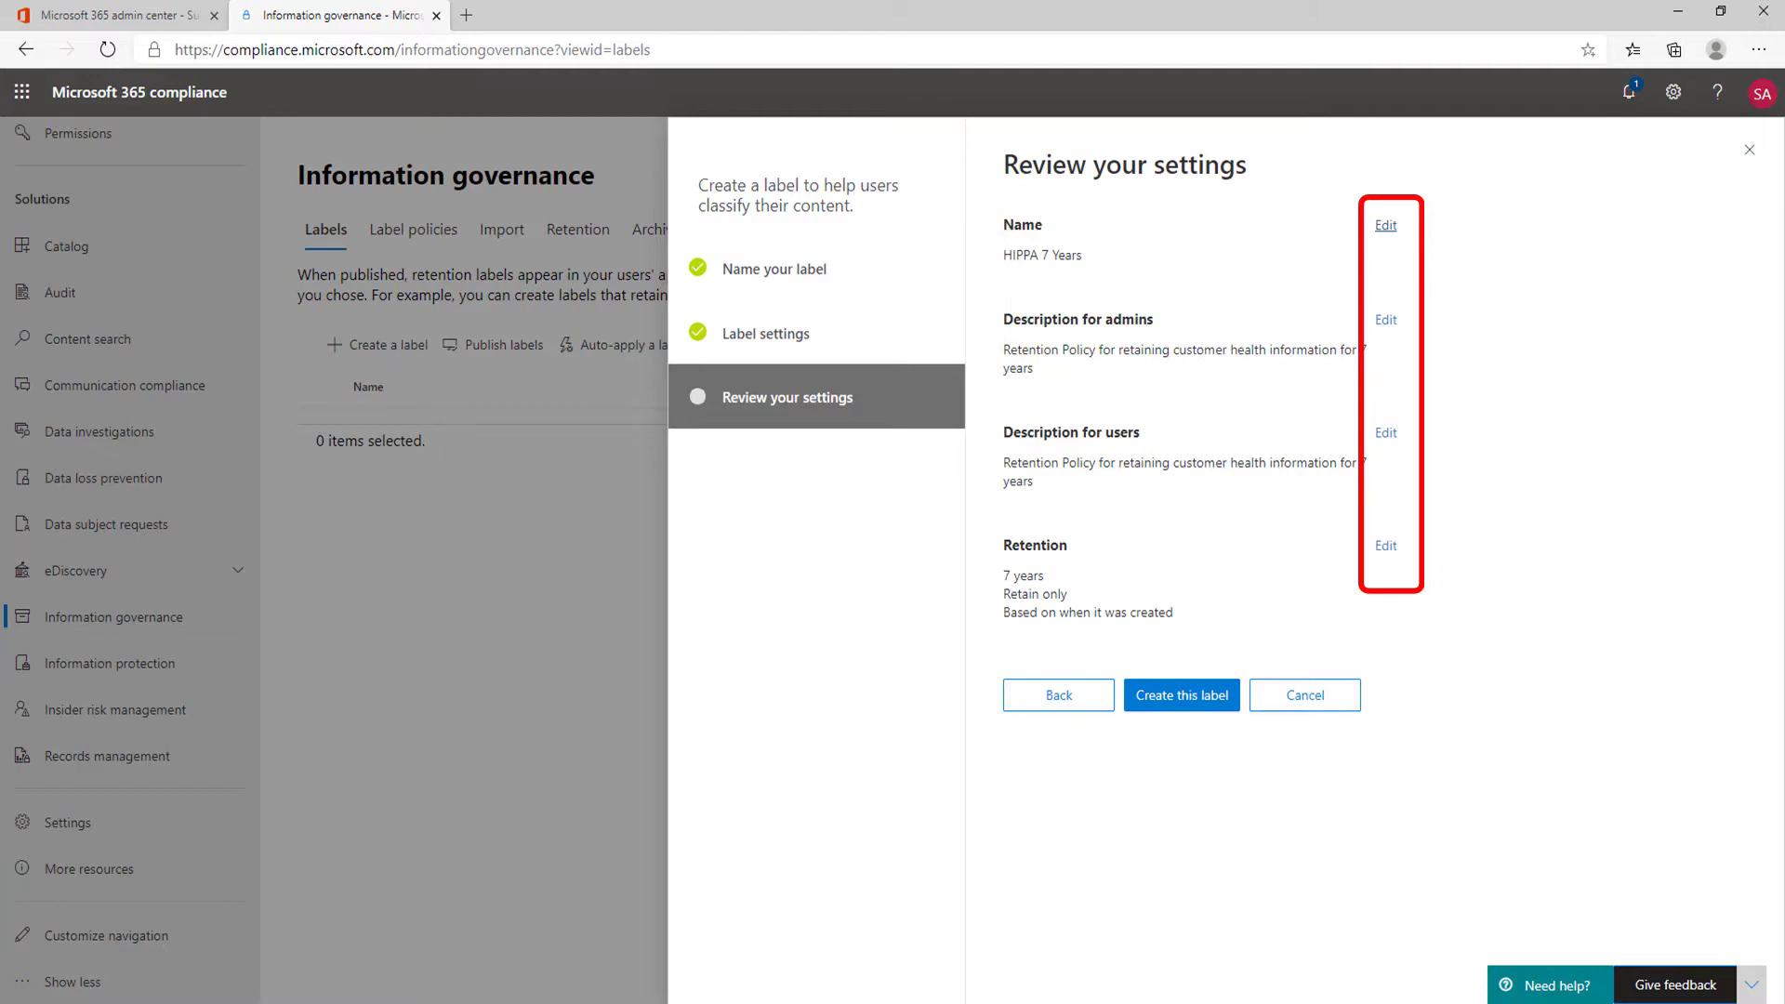
{"action": "left_click", "coordinate": [1181, 694]}
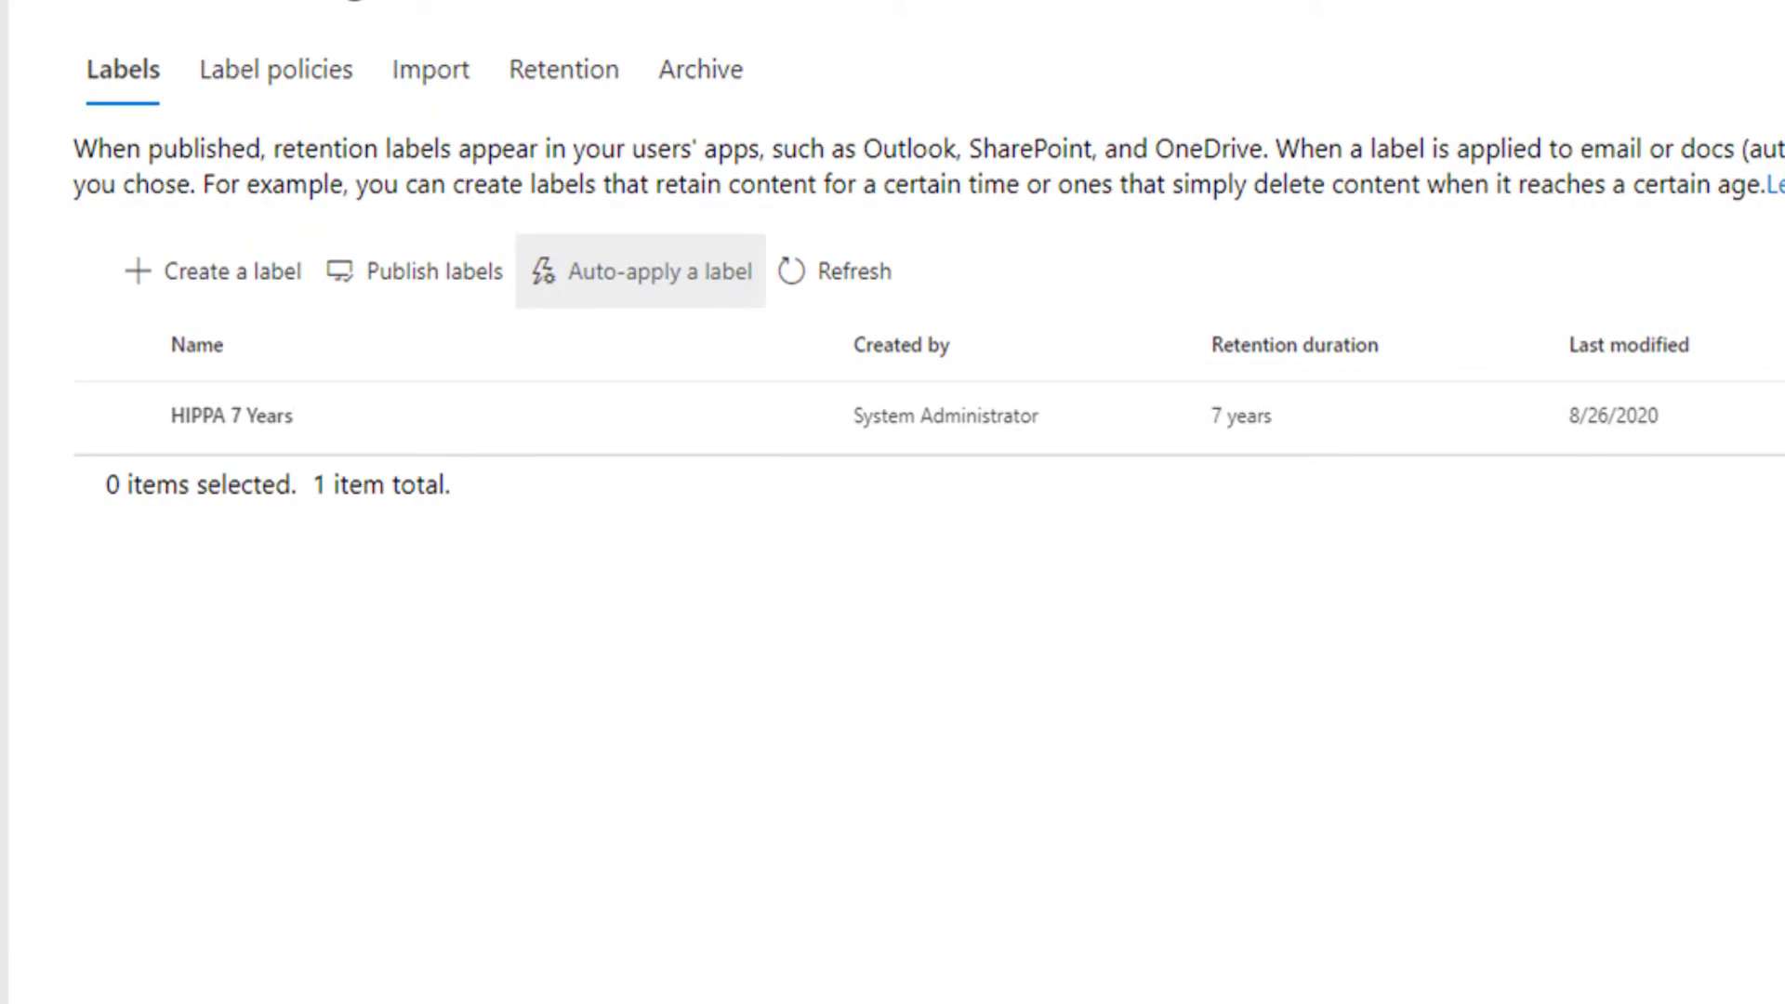
Step: Begin an auto-apply policy using 'HIPPA 7 Years' as the label to apply
{"action": "left_click", "coordinate": [638, 272]}
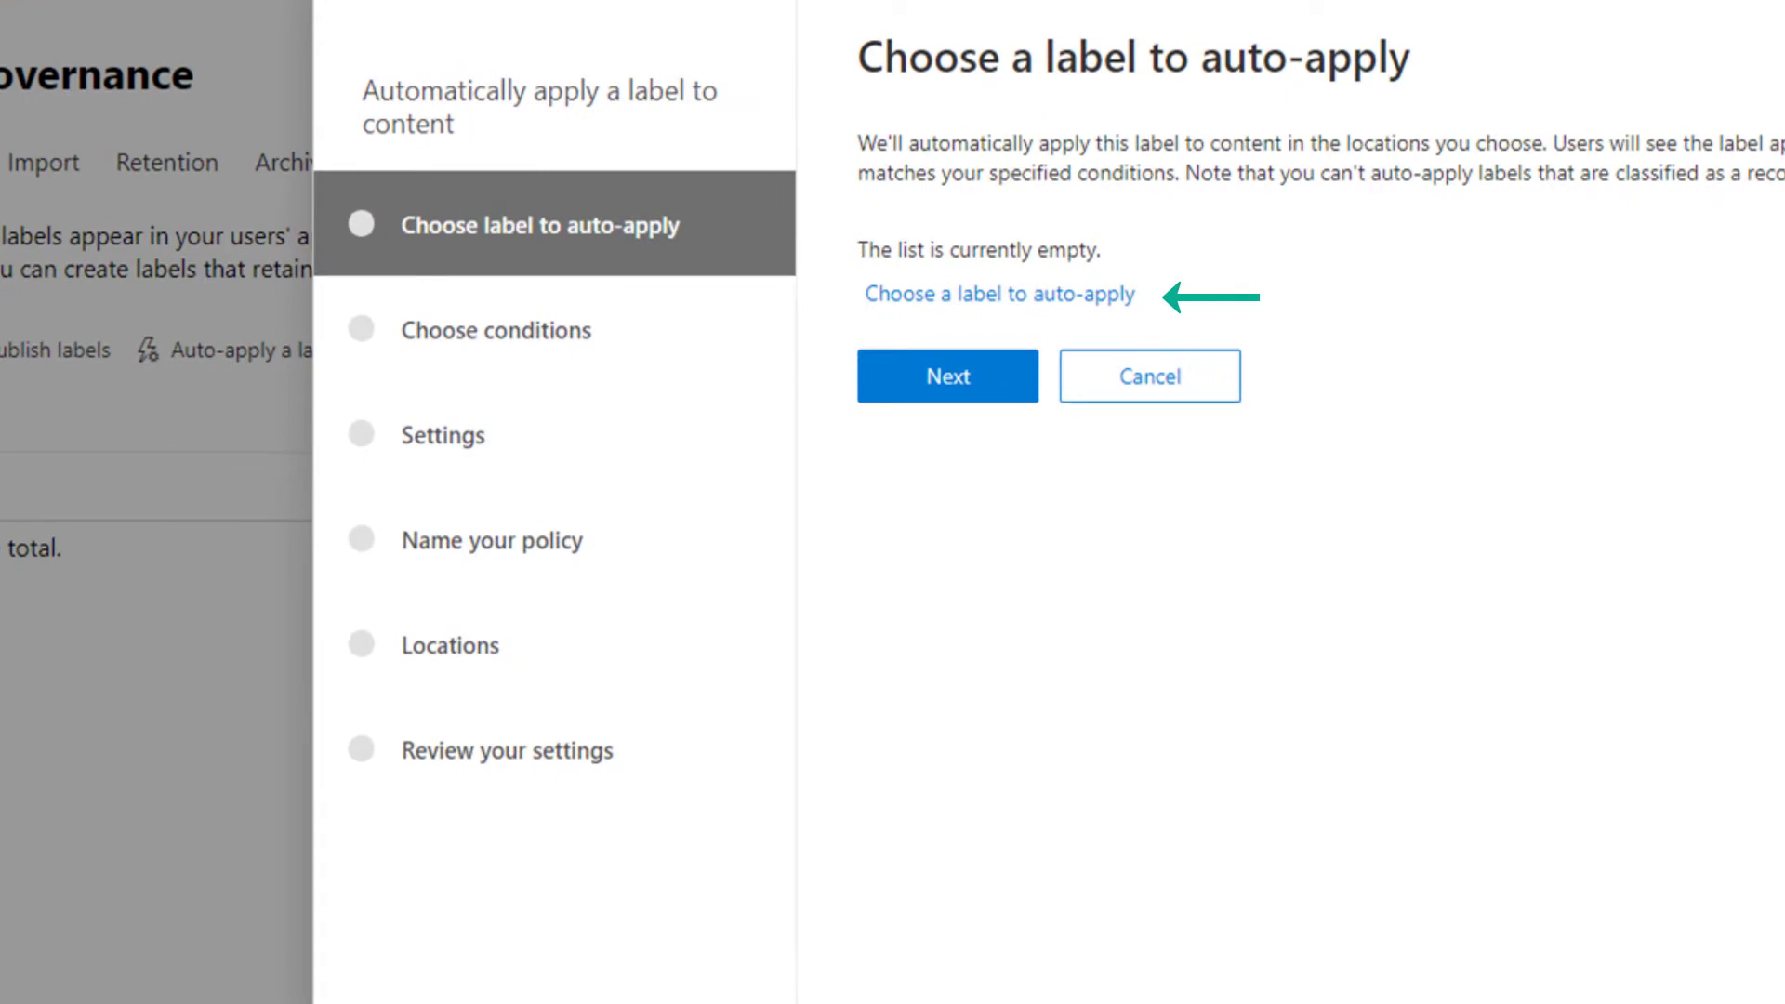
{"action": "left_click", "coordinate": [998, 294]}
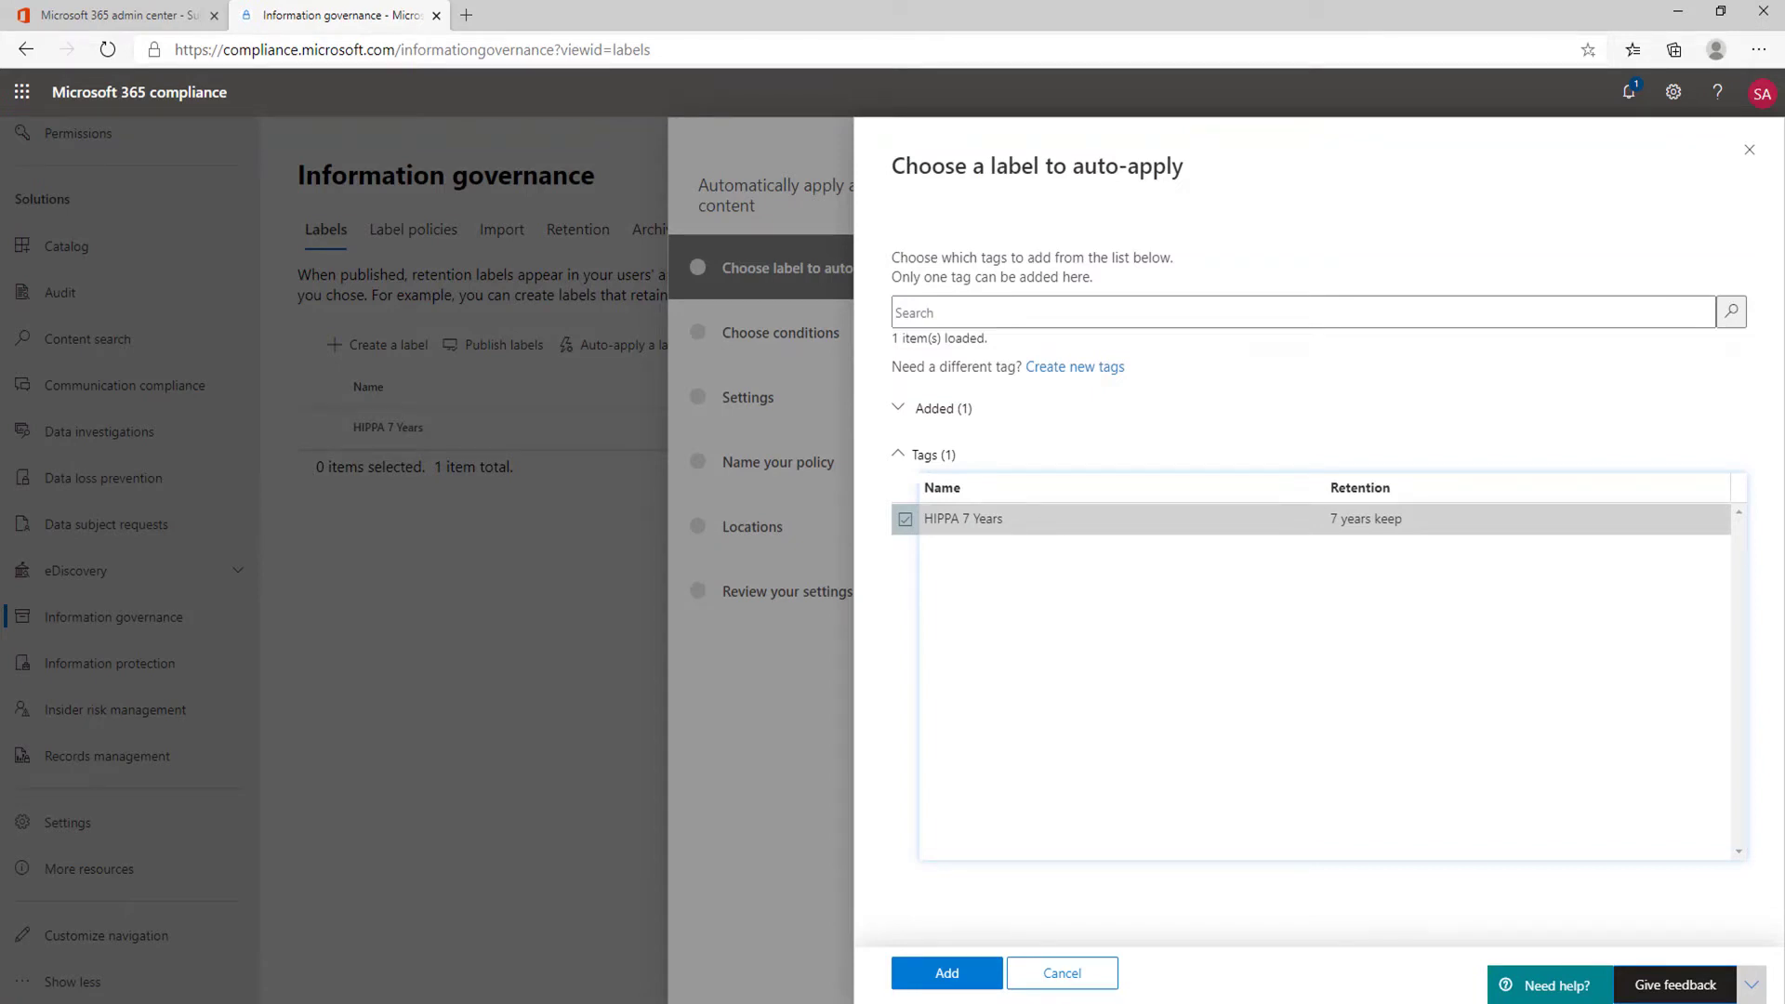
{"action": "left_click", "coordinate": [945, 972]}
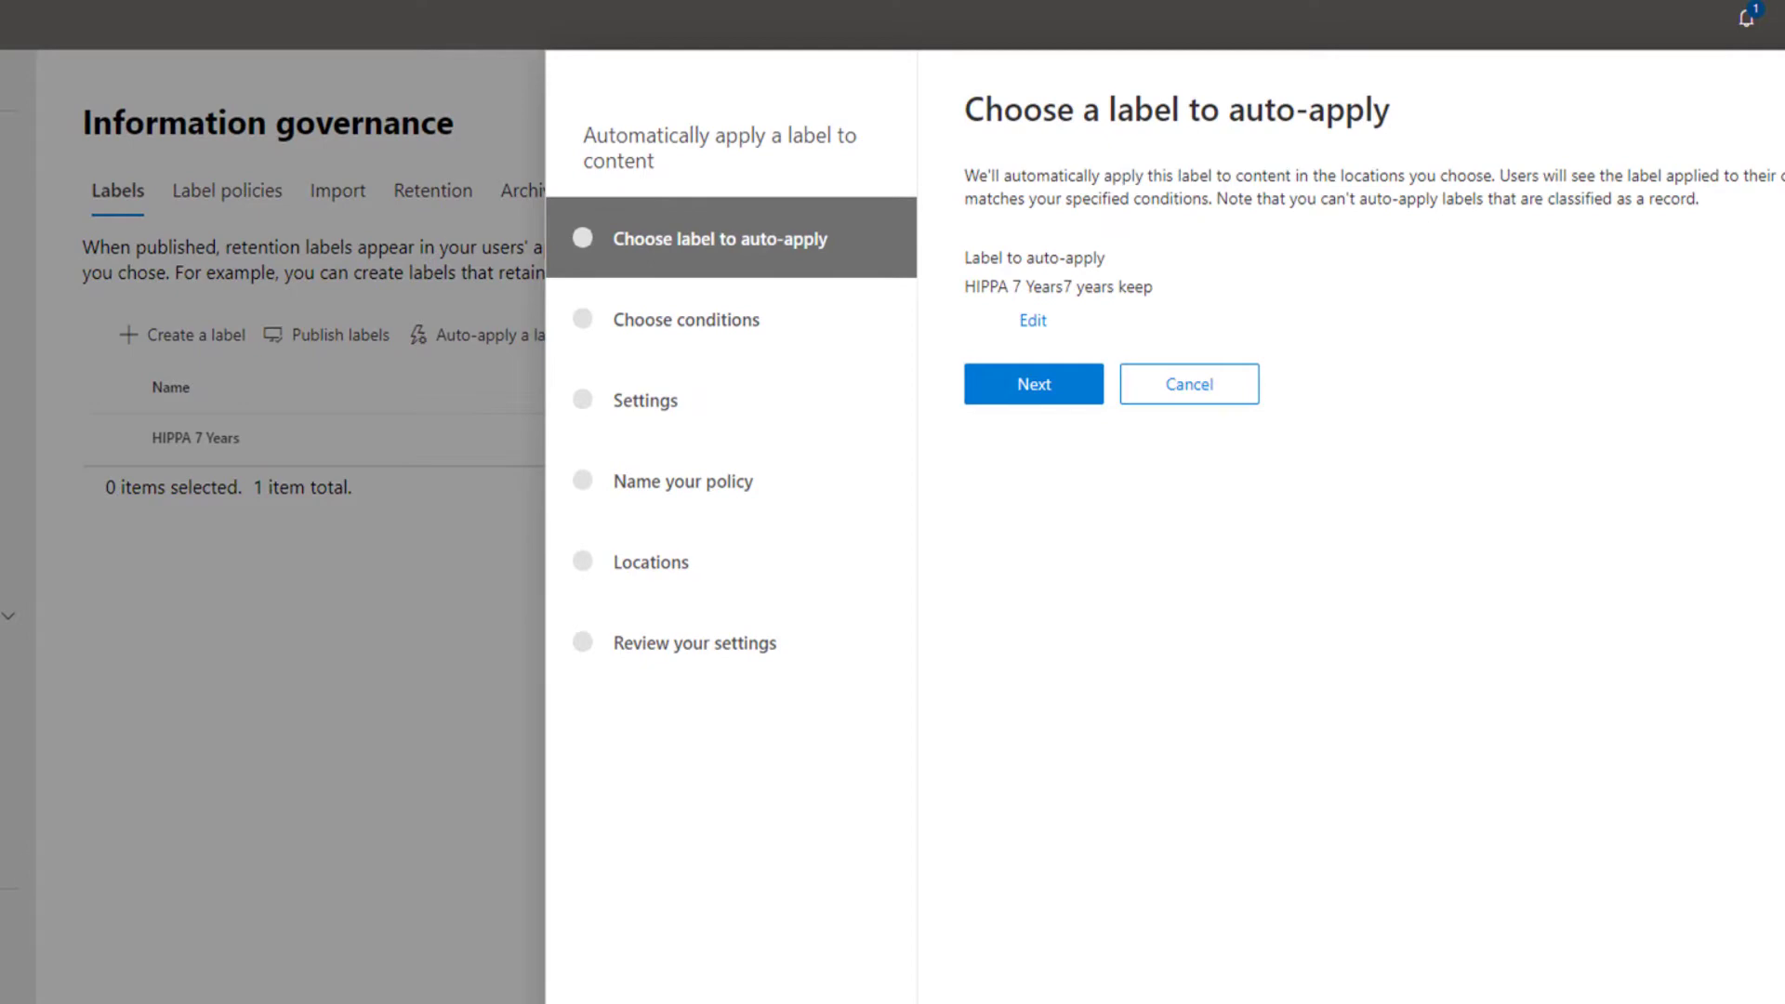
{"action": "left_click", "coordinate": [1032, 383]}
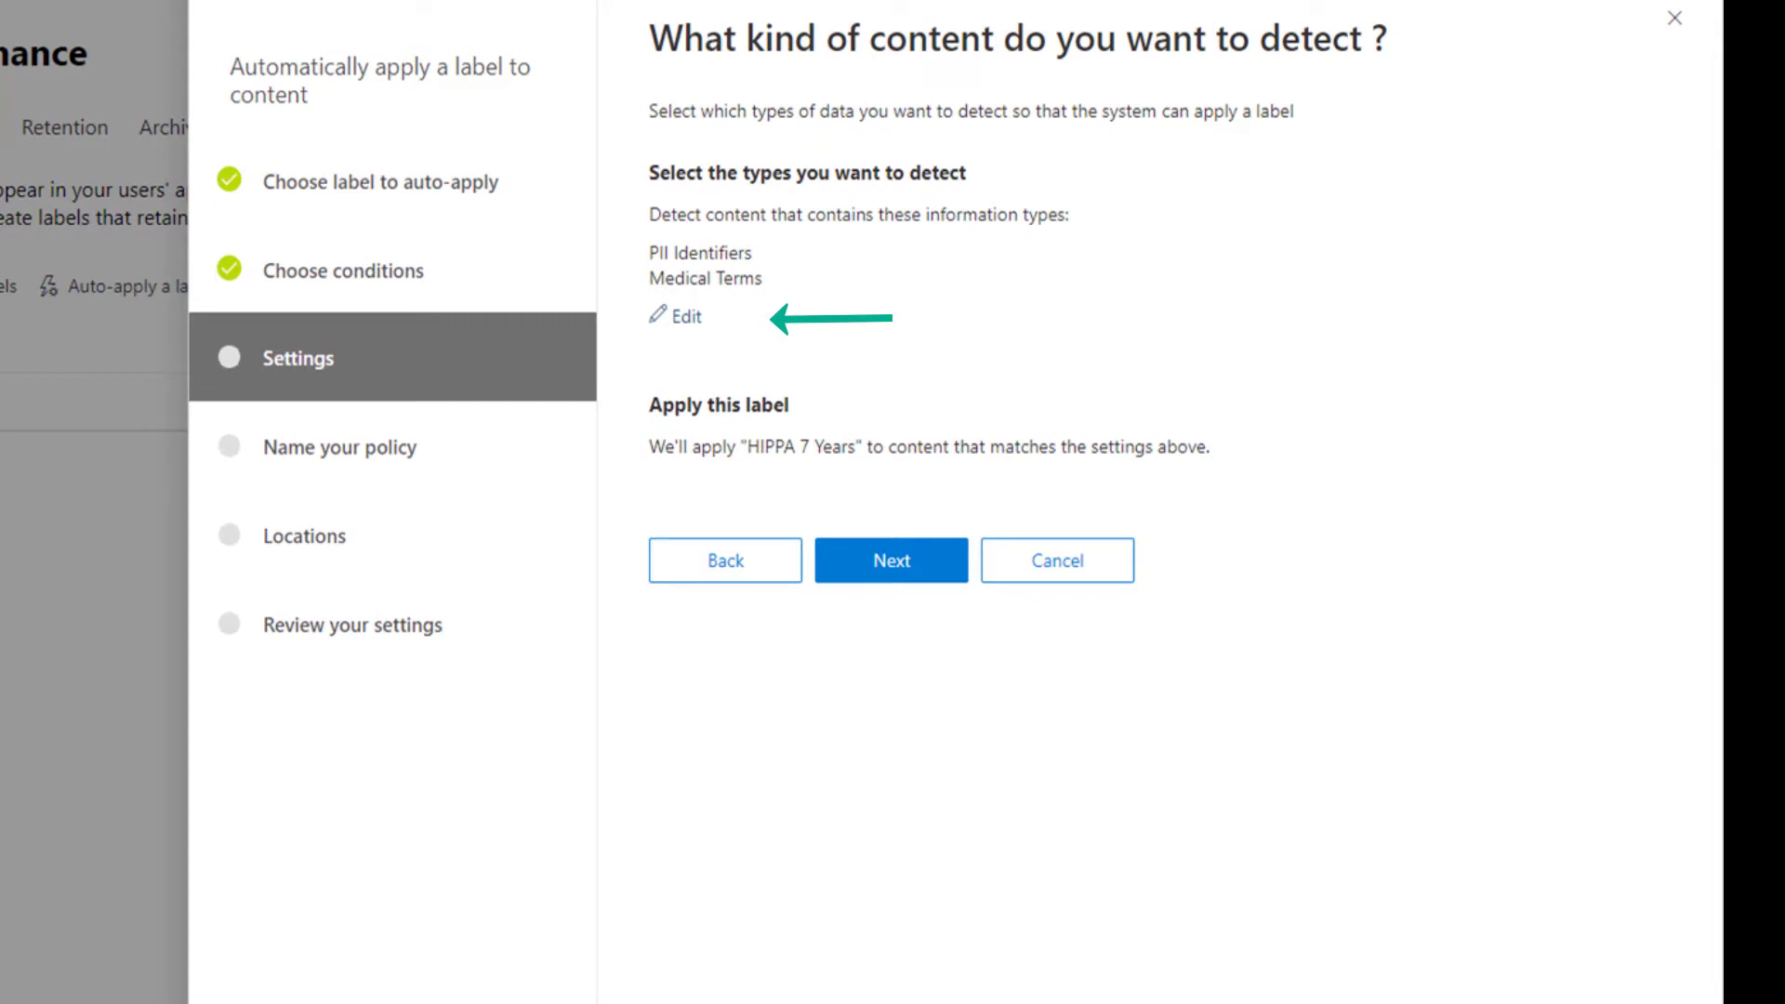
Step: Edit the detected information types for the PII Identifiers and Medical Terms conditions
{"action": "left_click", "coordinate": [1128, 283]}
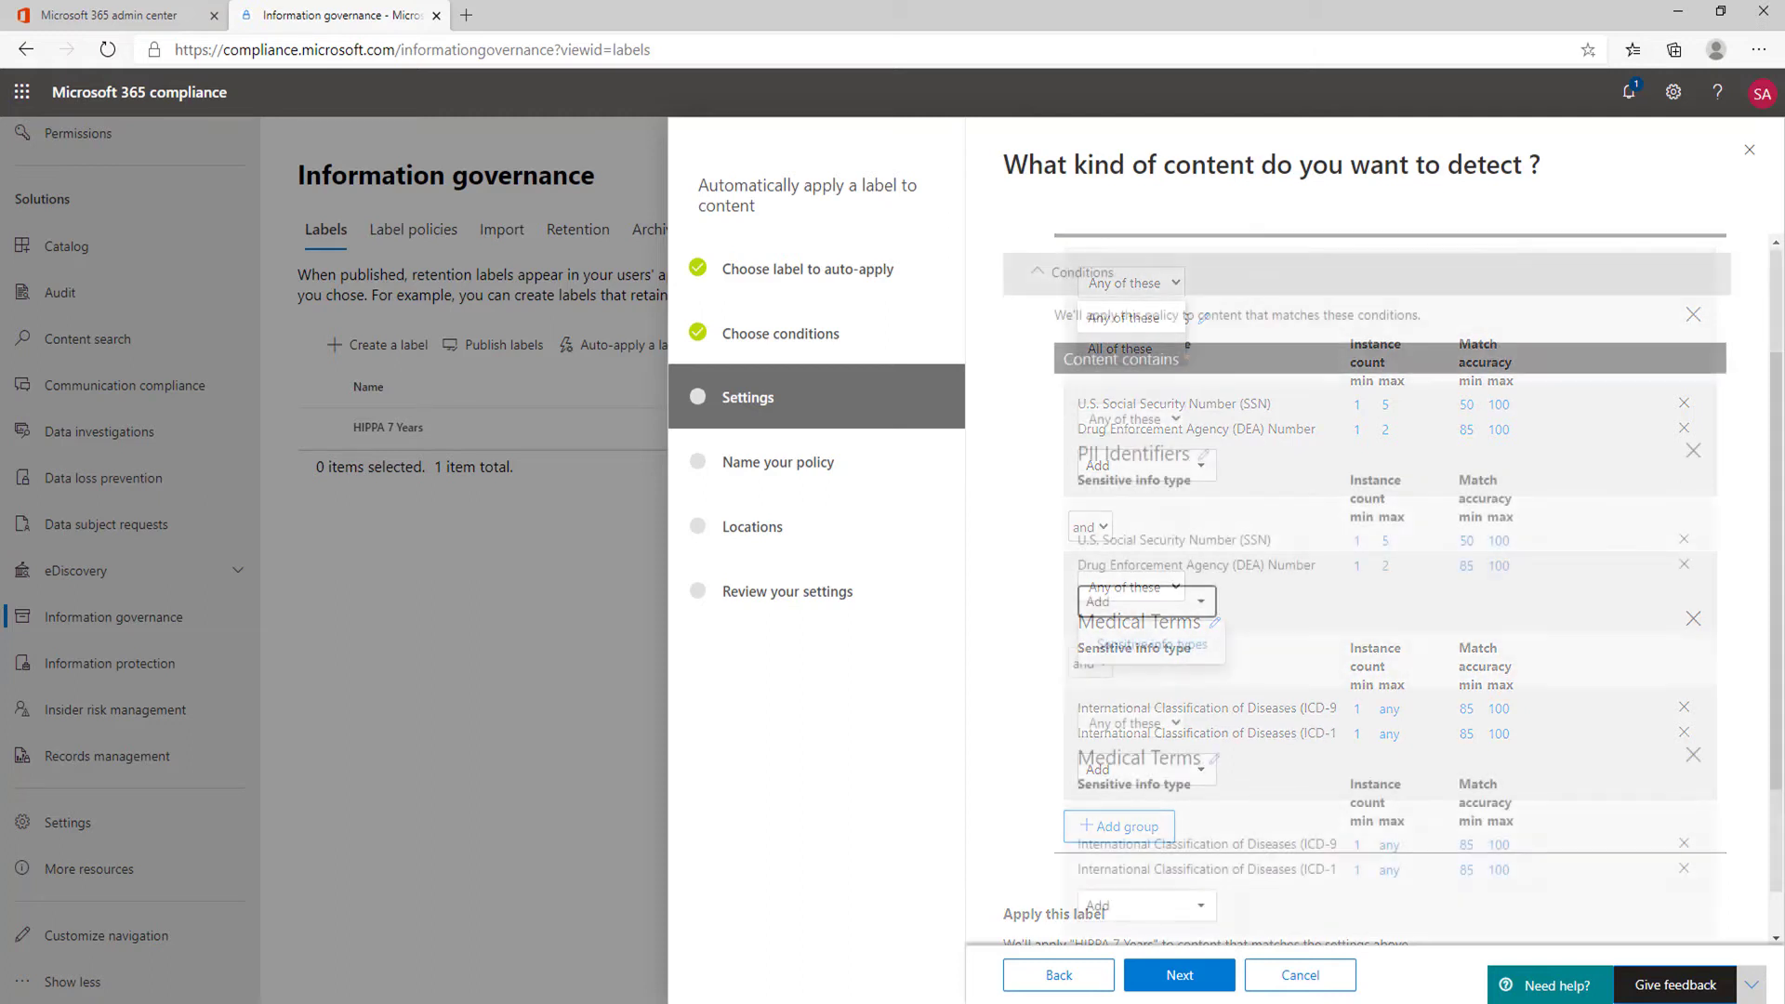
Step: Set the PII group to SSN, DEA and ITIN, and add a Banking Info group with ABA Routing Number
{"action": "left_click", "coordinate": [1145, 601]}
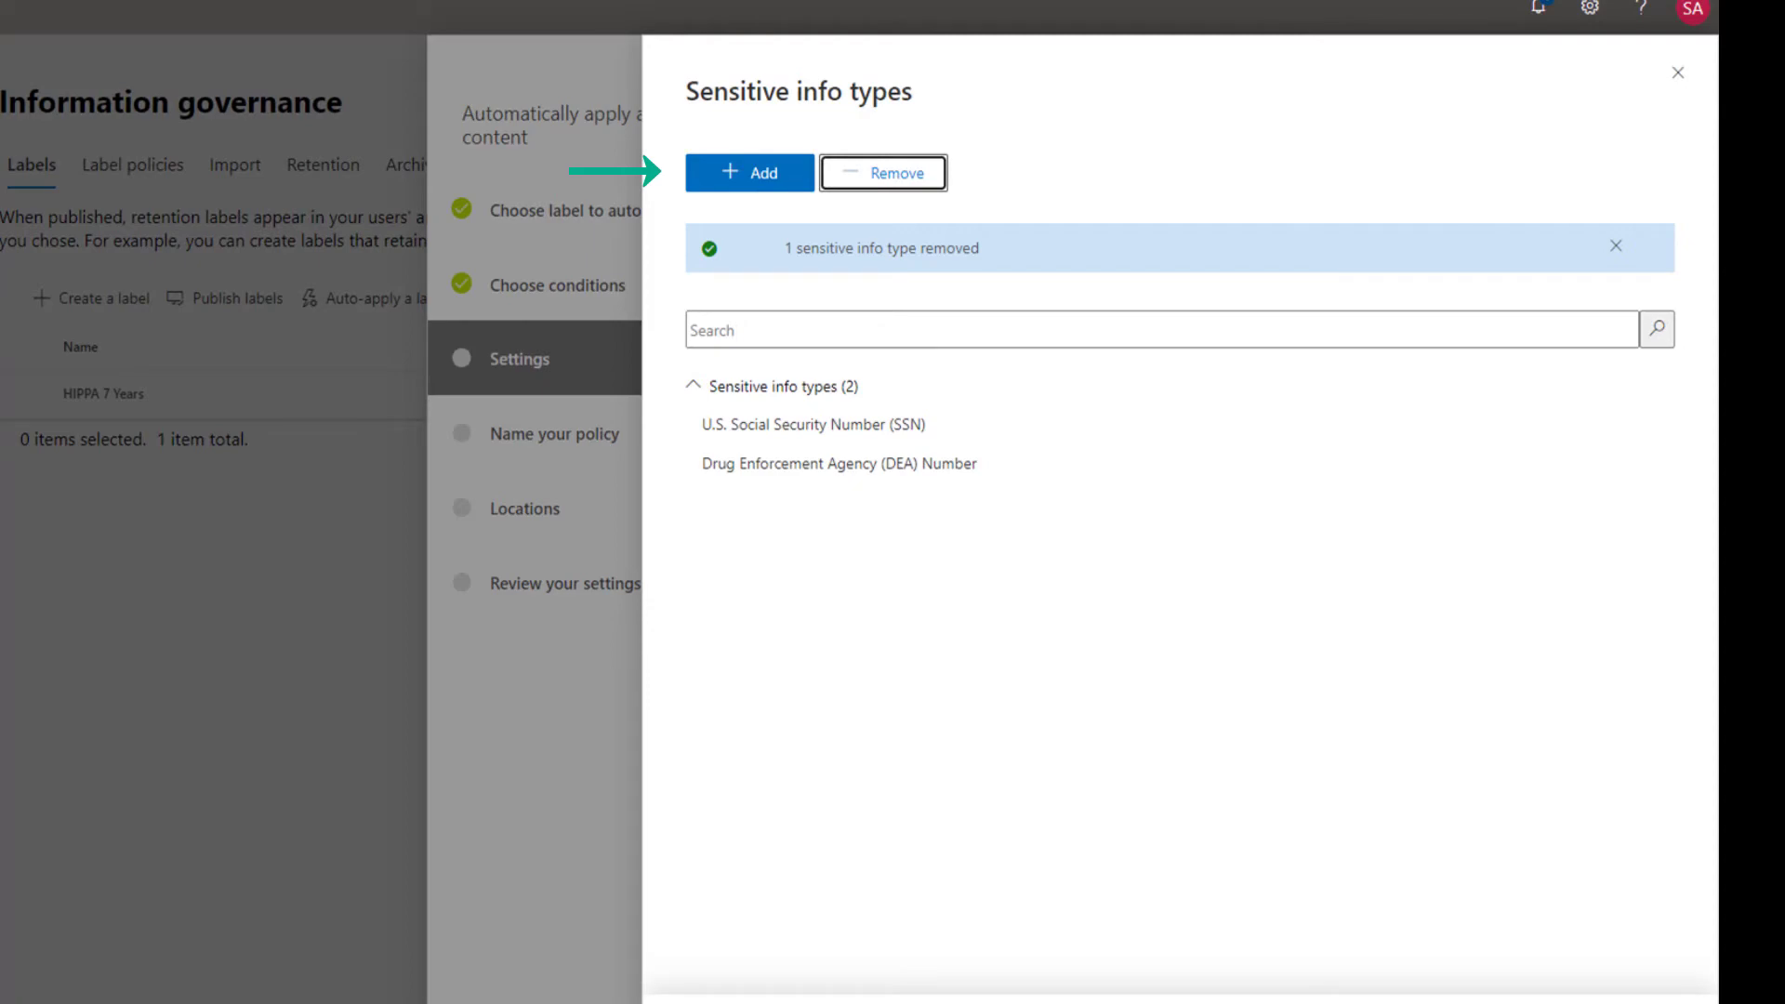
{"action": "left_click", "coordinate": [749, 171]}
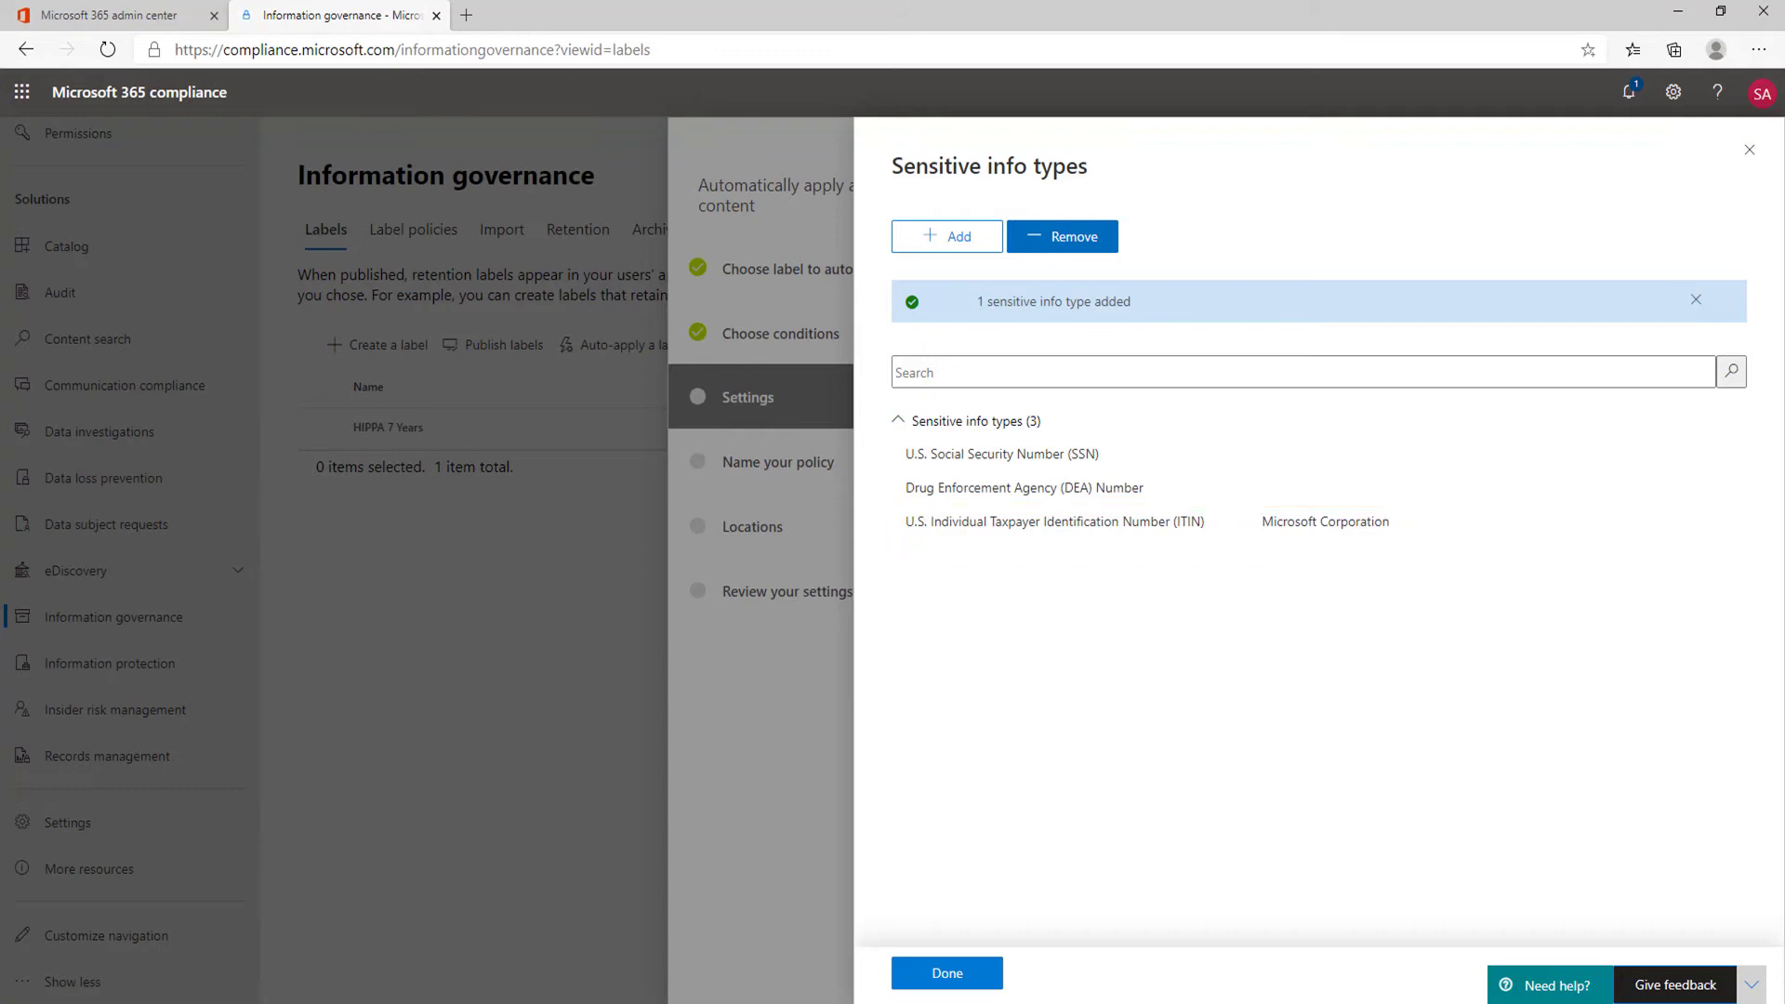
{"action": "left_click", "coordinate": [945, 973]}
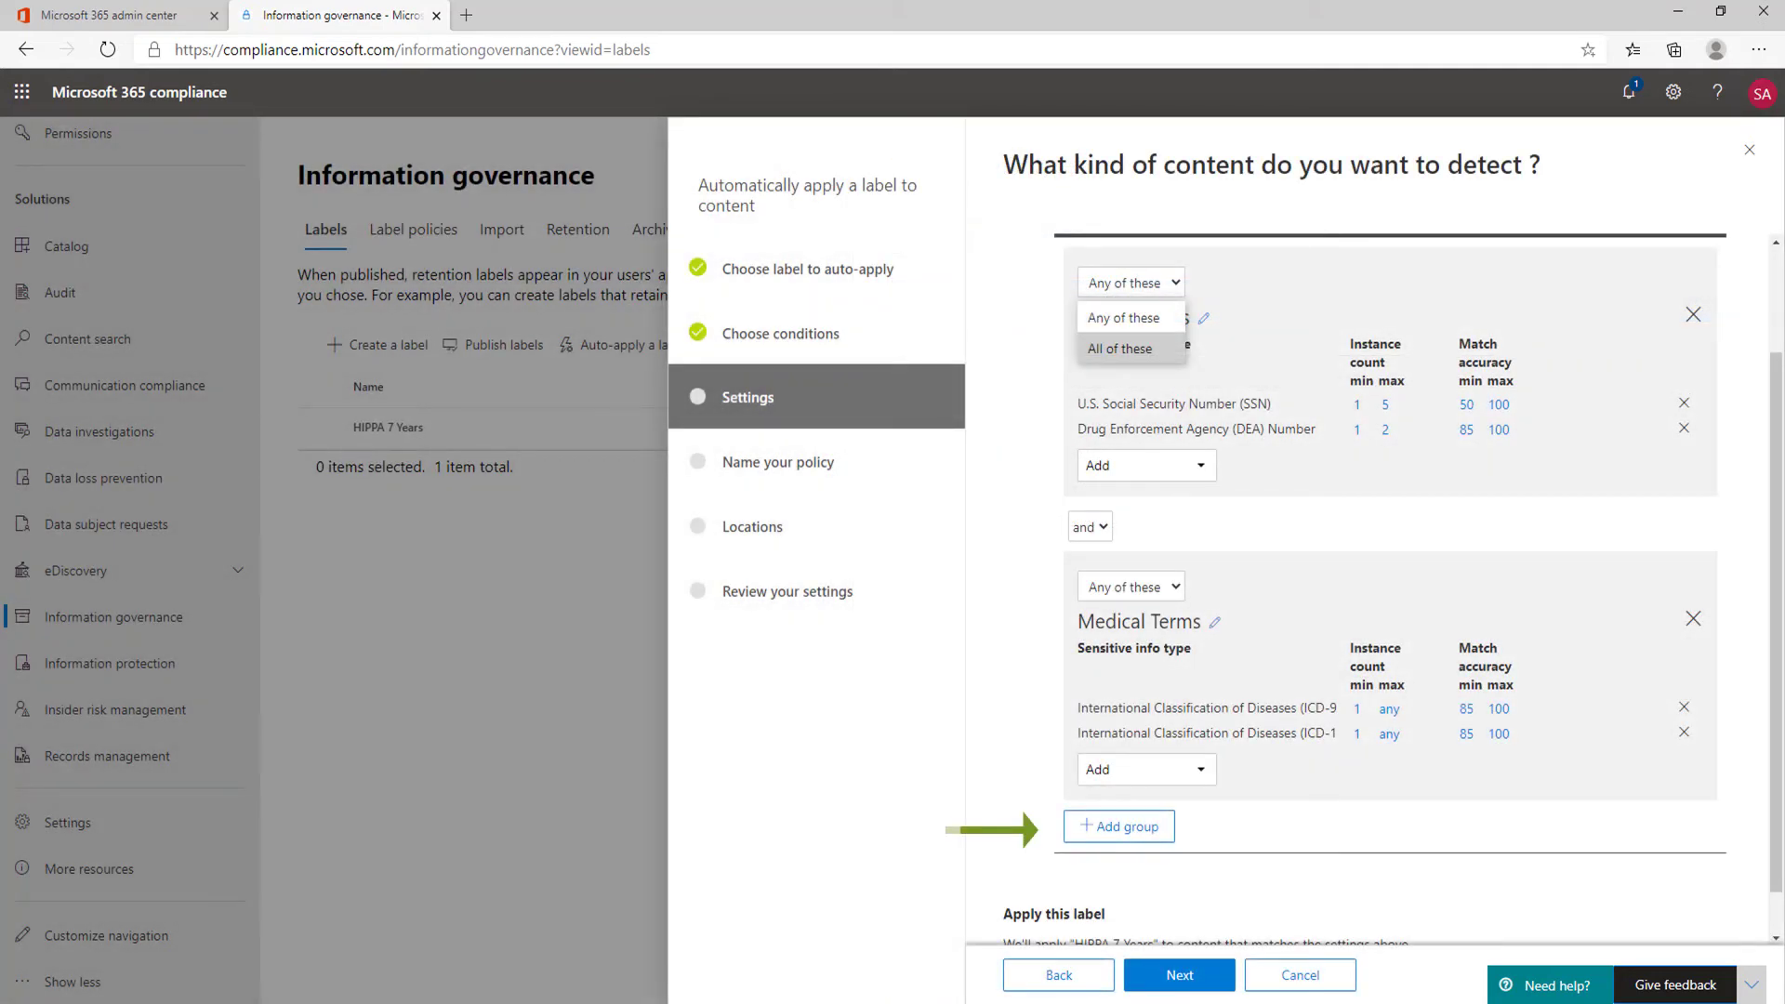
{"action": "left_click", "coordinate": [1117, 825]}
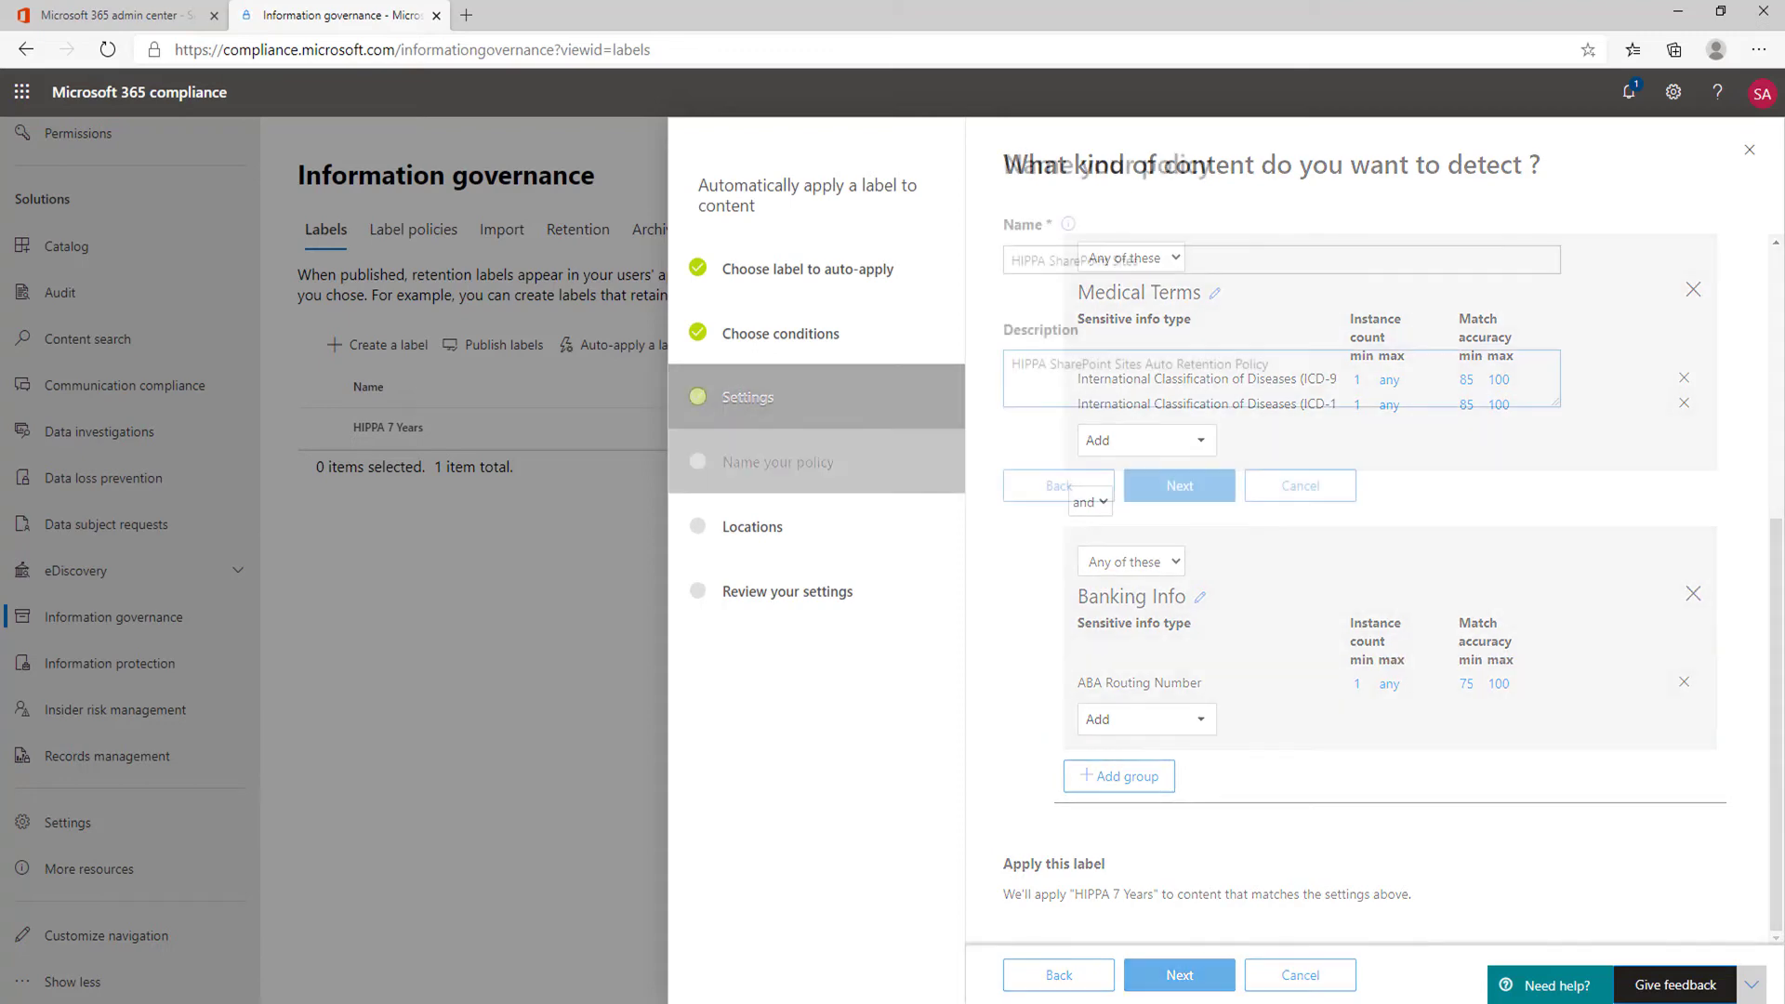
Step: Name the policy 'HIPPA SharePoint Sites' and scope its locations to SharePoint sites only
{"action": "left_click", "coordinate": [1179, 485]}
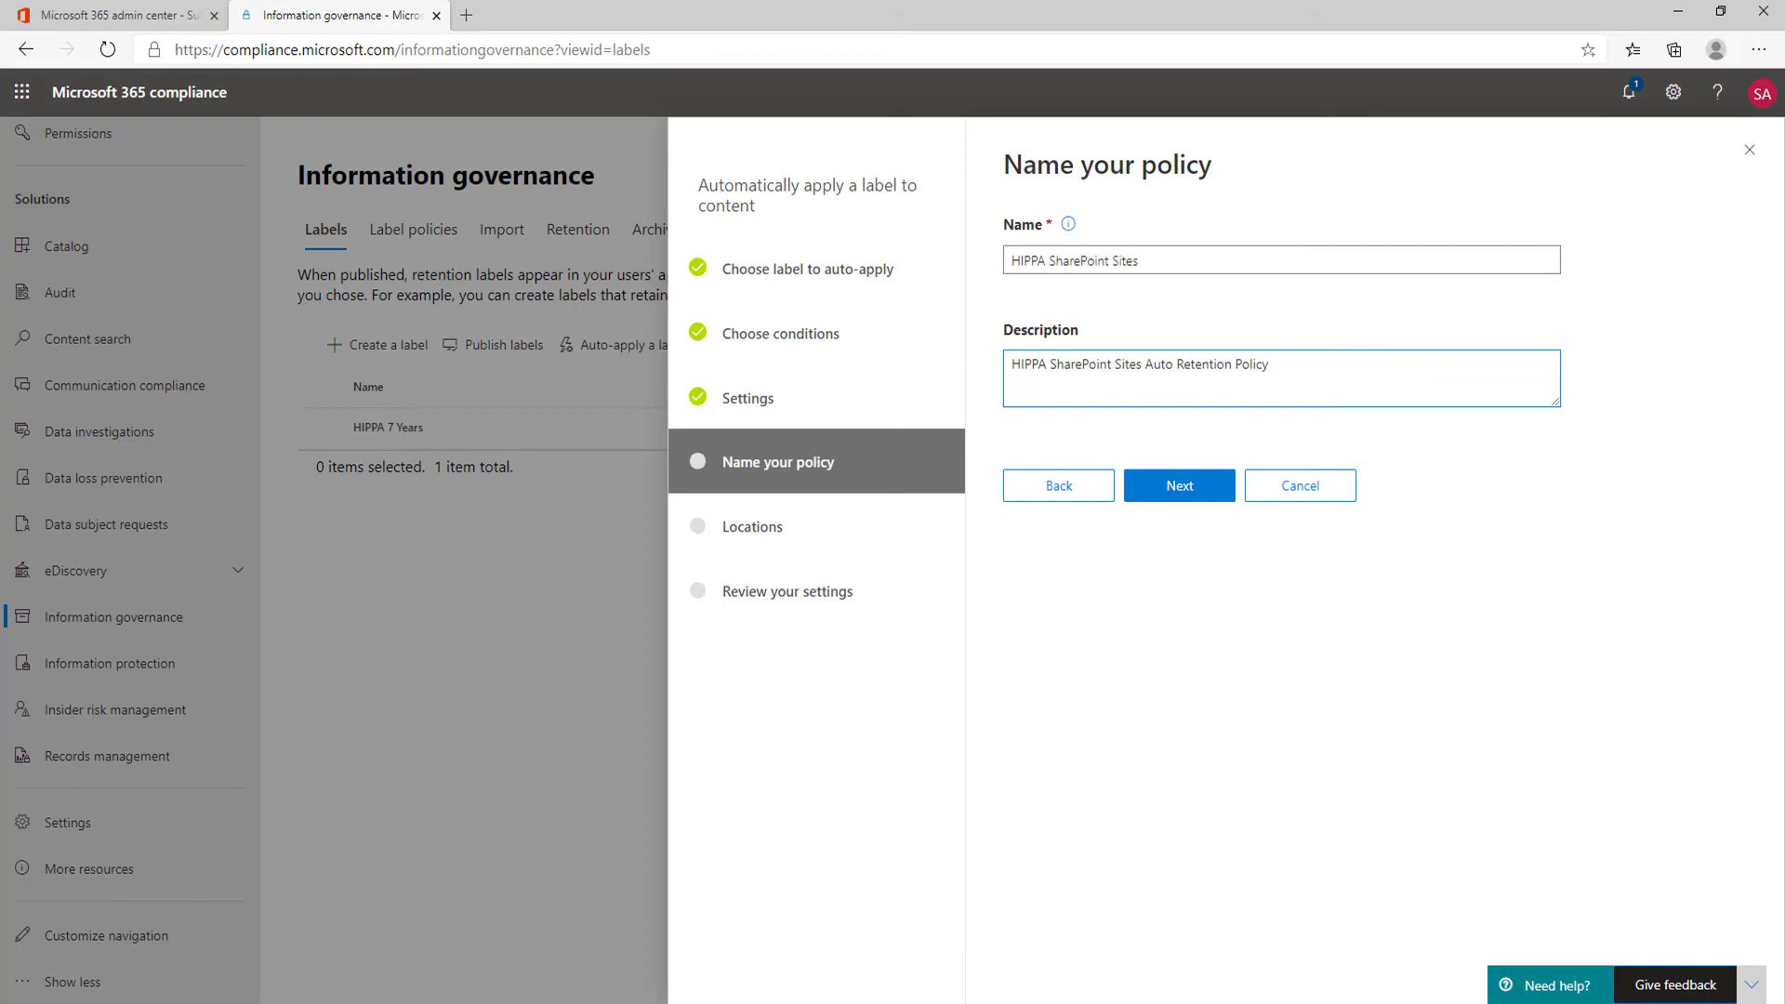
{"action": "left_click", "coordinate": [1179, 485]}
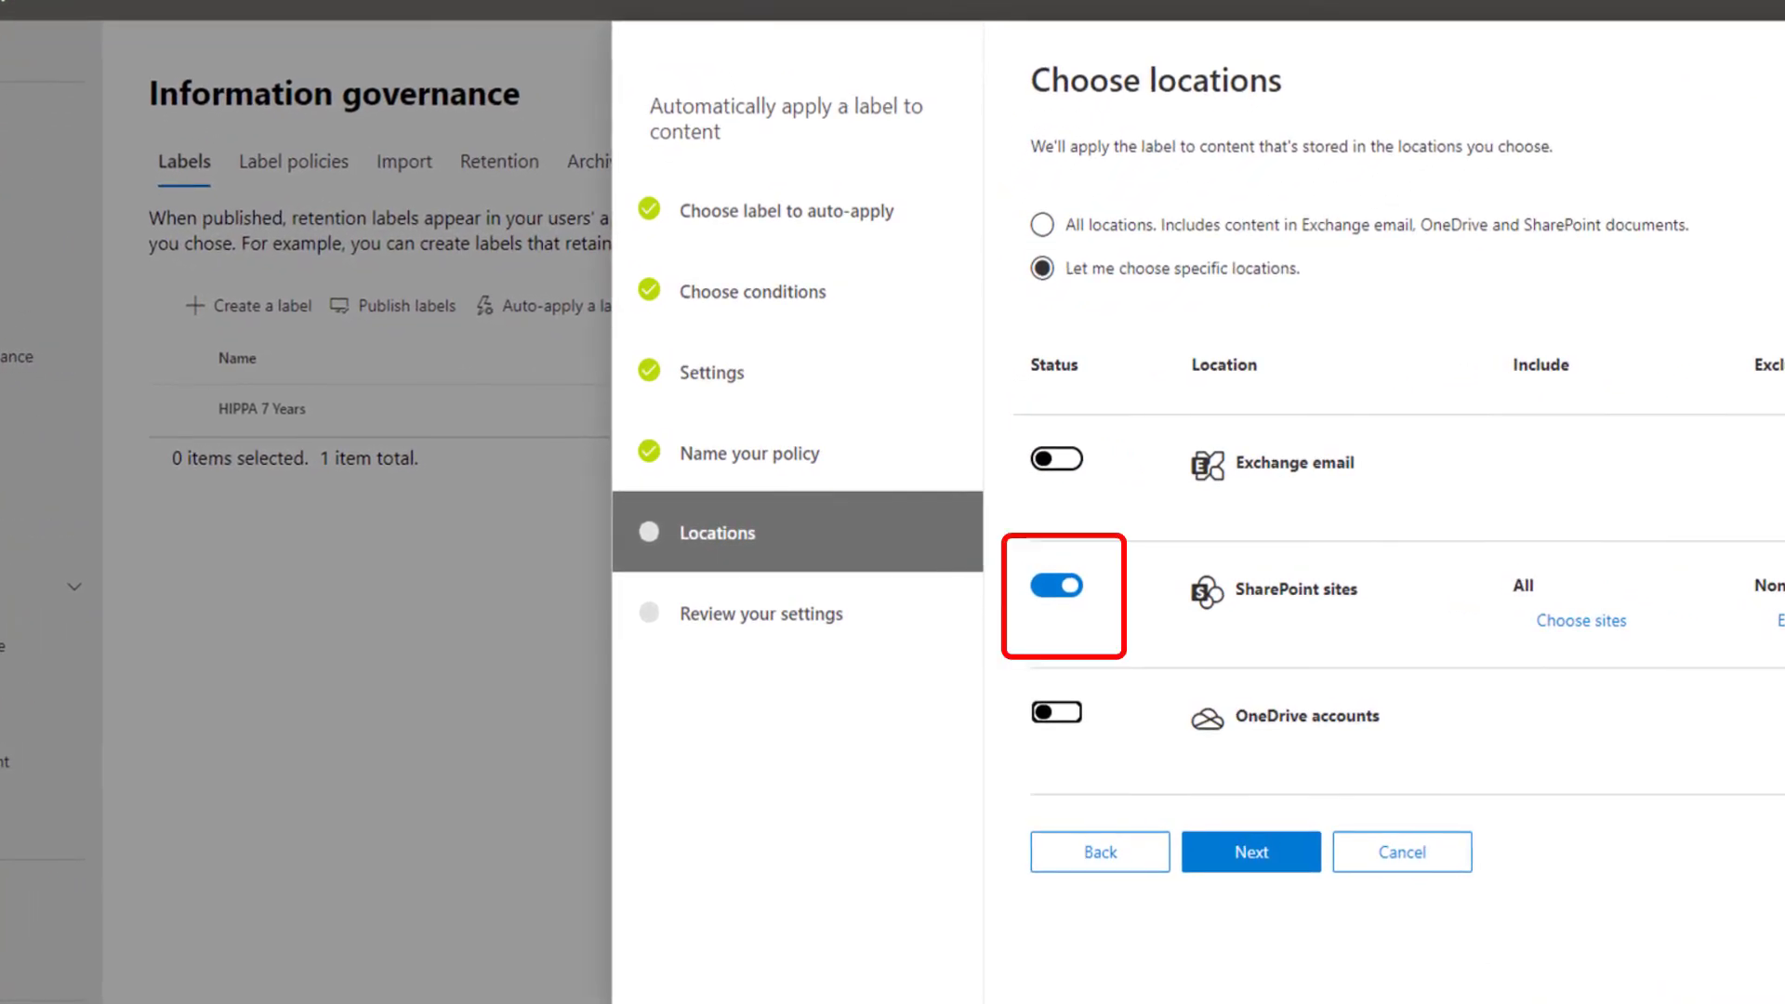
Step: Include one specific SharePoint site by URL so the policy covers 1 site
{"action": "left_click", "coordinate": [1580, 621]}
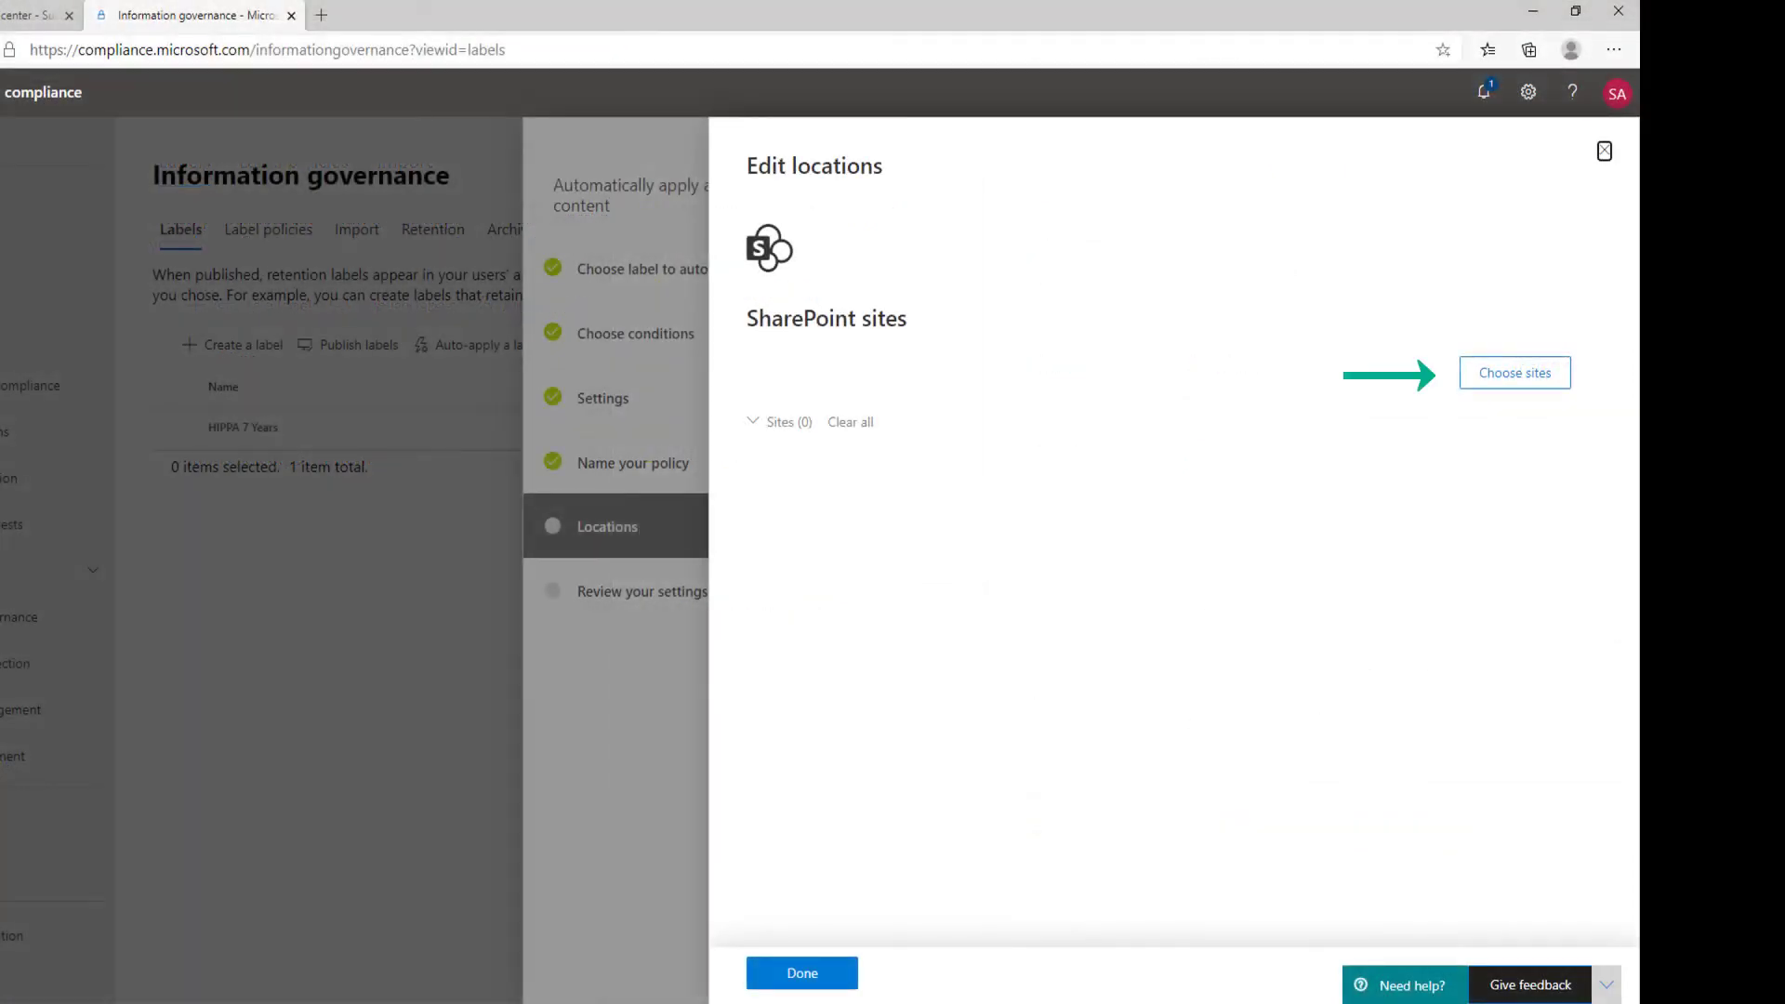
{"action": "left_click", "coordinate": [1514, 372]}
{"action": "type", "text": "https://vonrandlemig.sharepoint.com"}
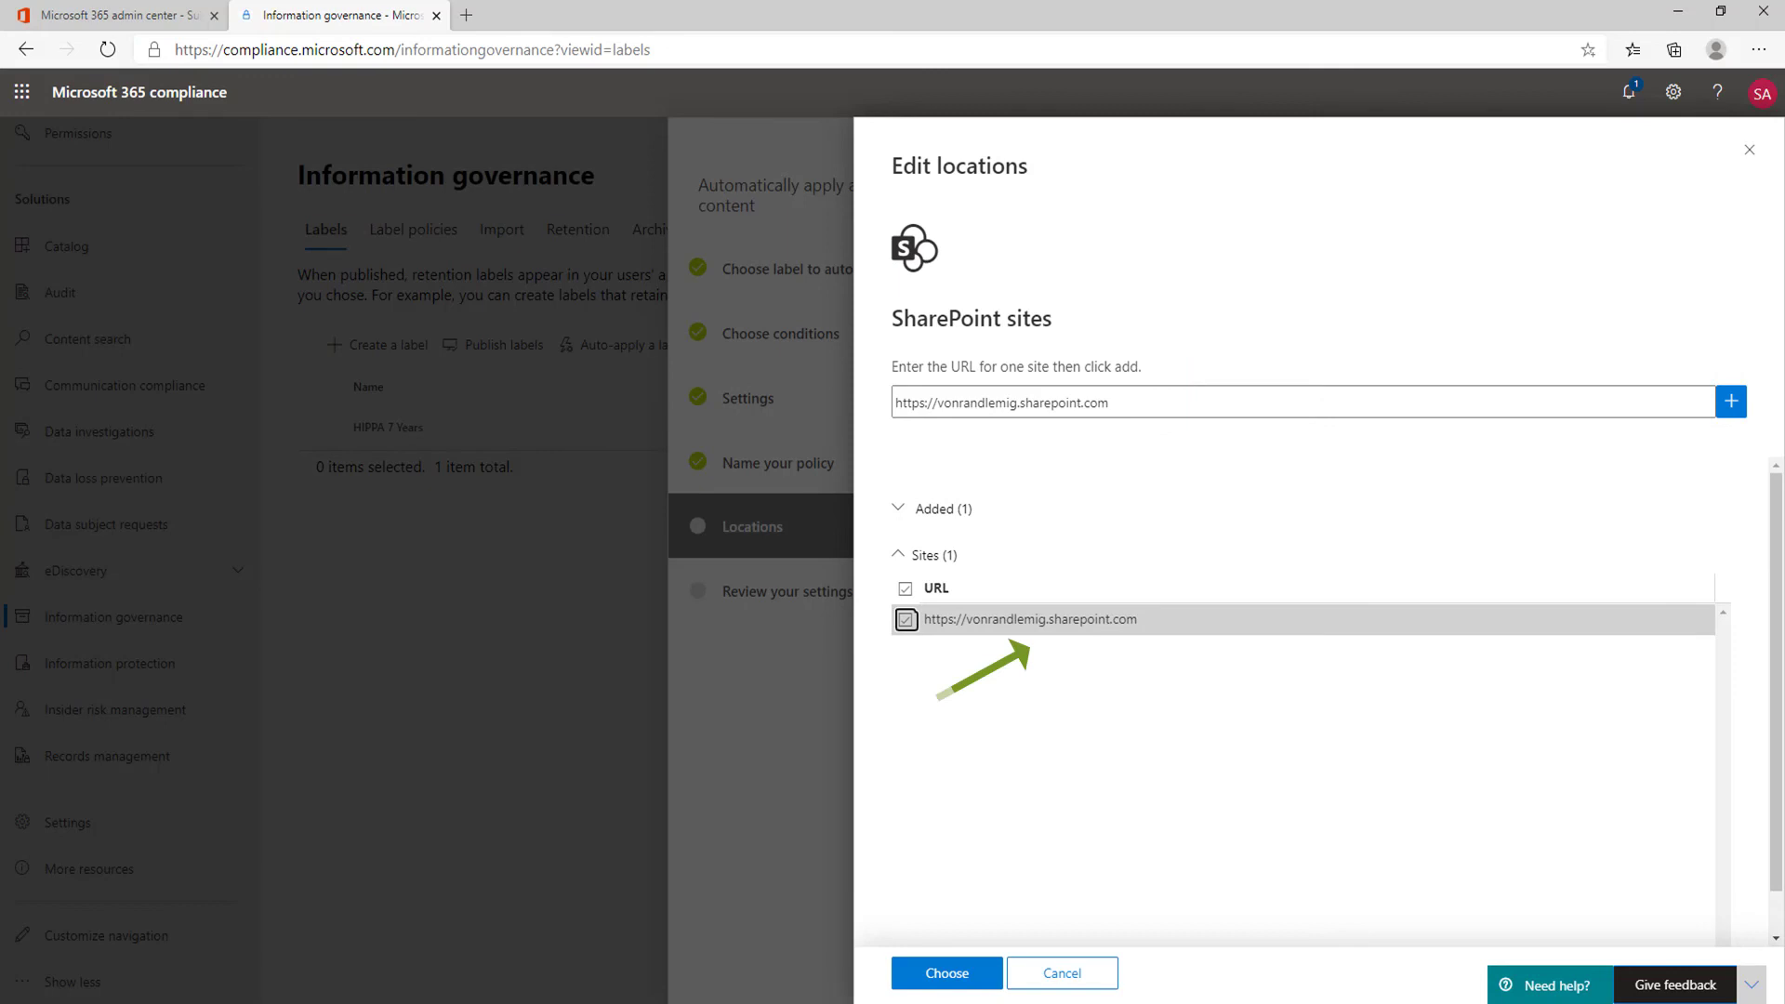
{"action": "left_click", "coordinate": [1730, 402]}
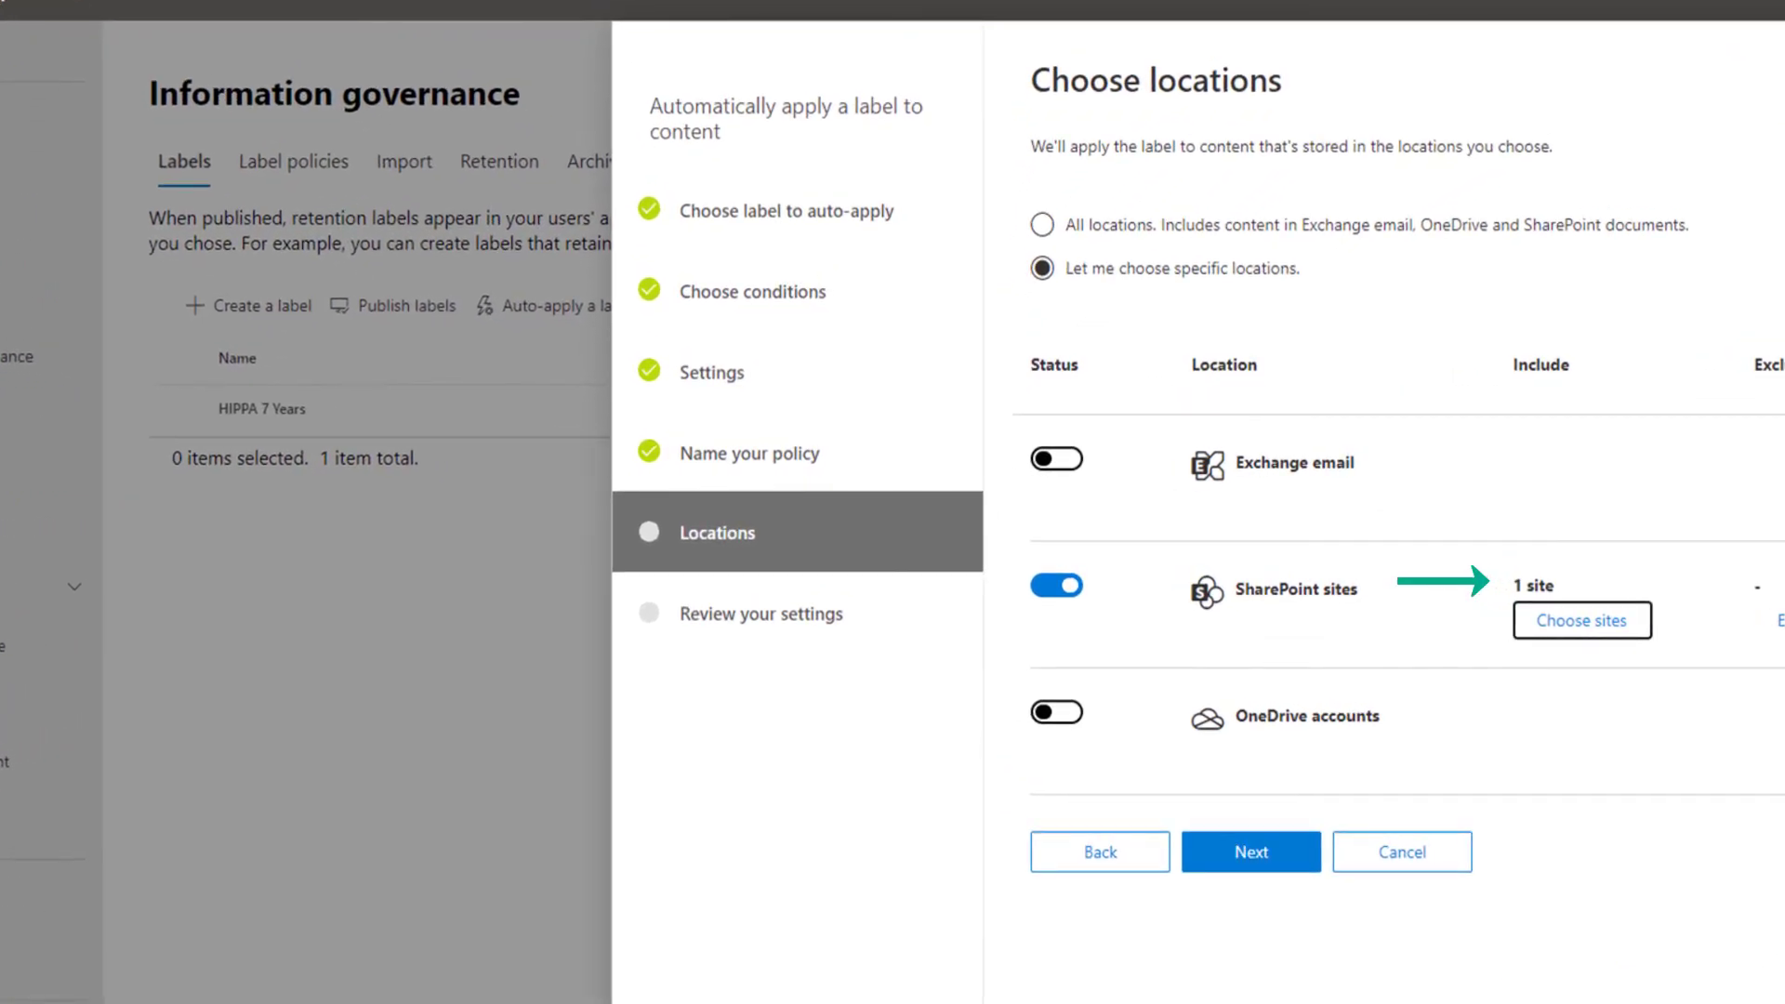
{"action": "left_click", "coordinate": [1250, 851]}
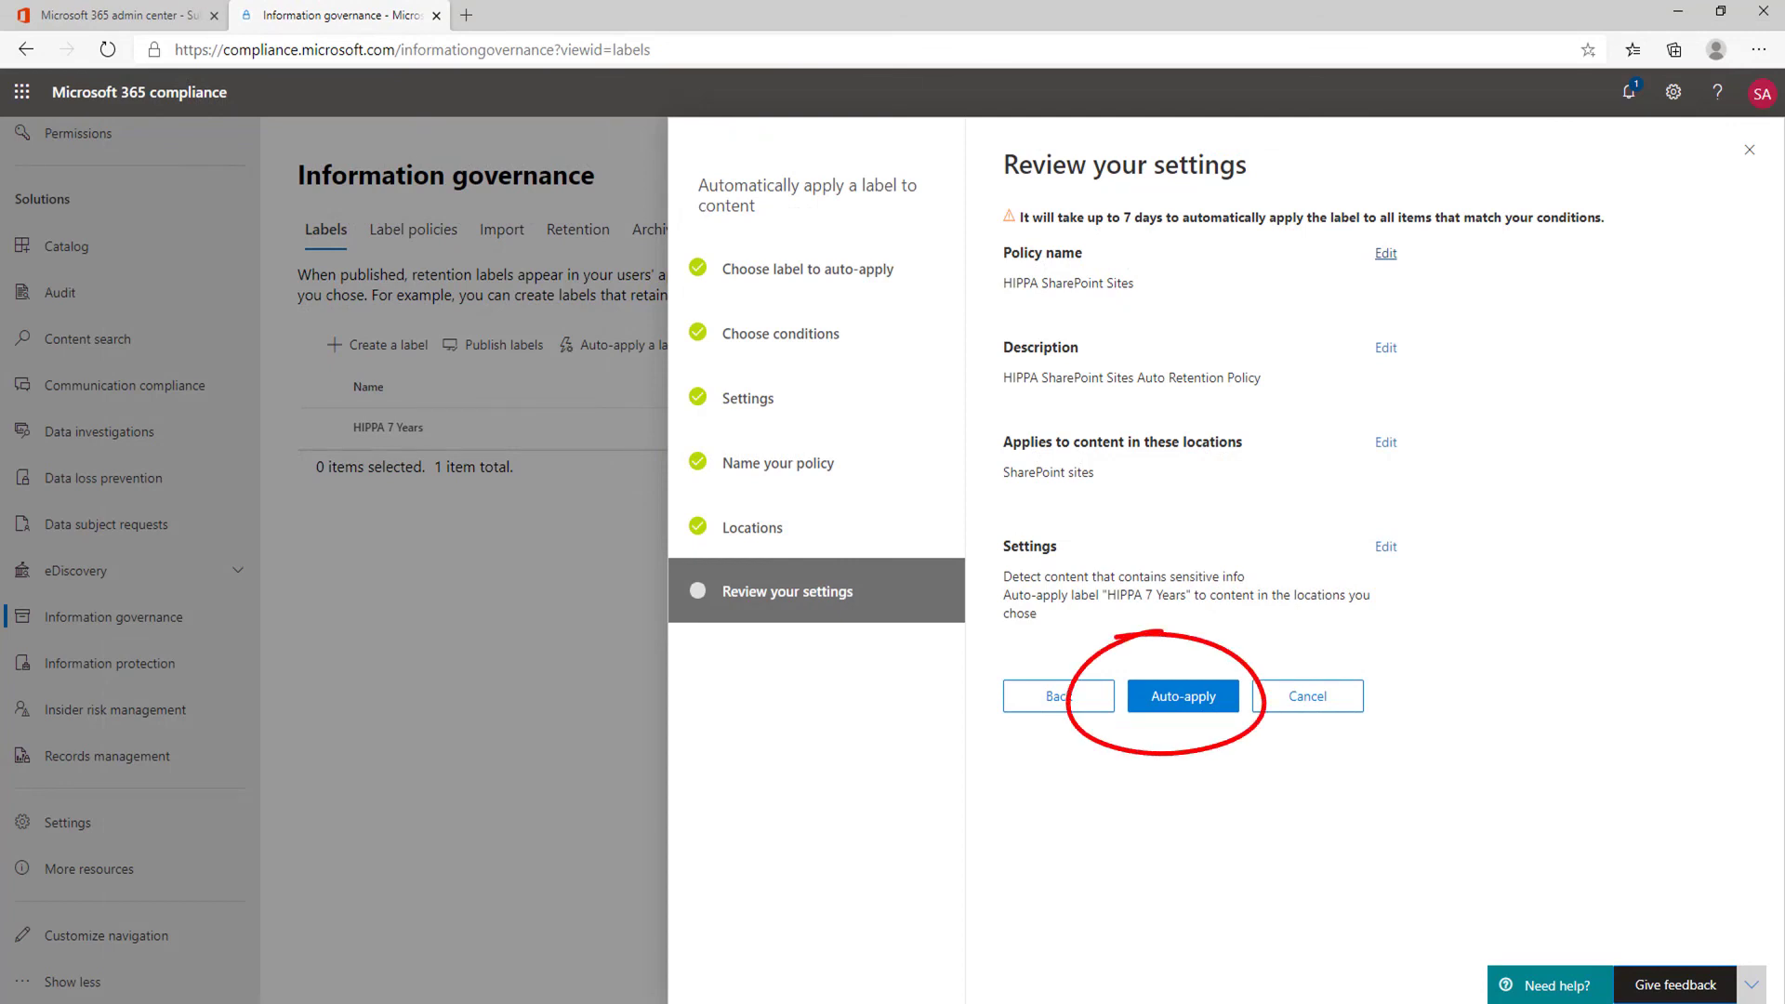
Step: Auto-apply the 'HIPPA SharePoint Sites' policy so it lists beside the 'HIPPA 7 Years' label
{"action": "left_click", "coordinate": [1183, 695]}
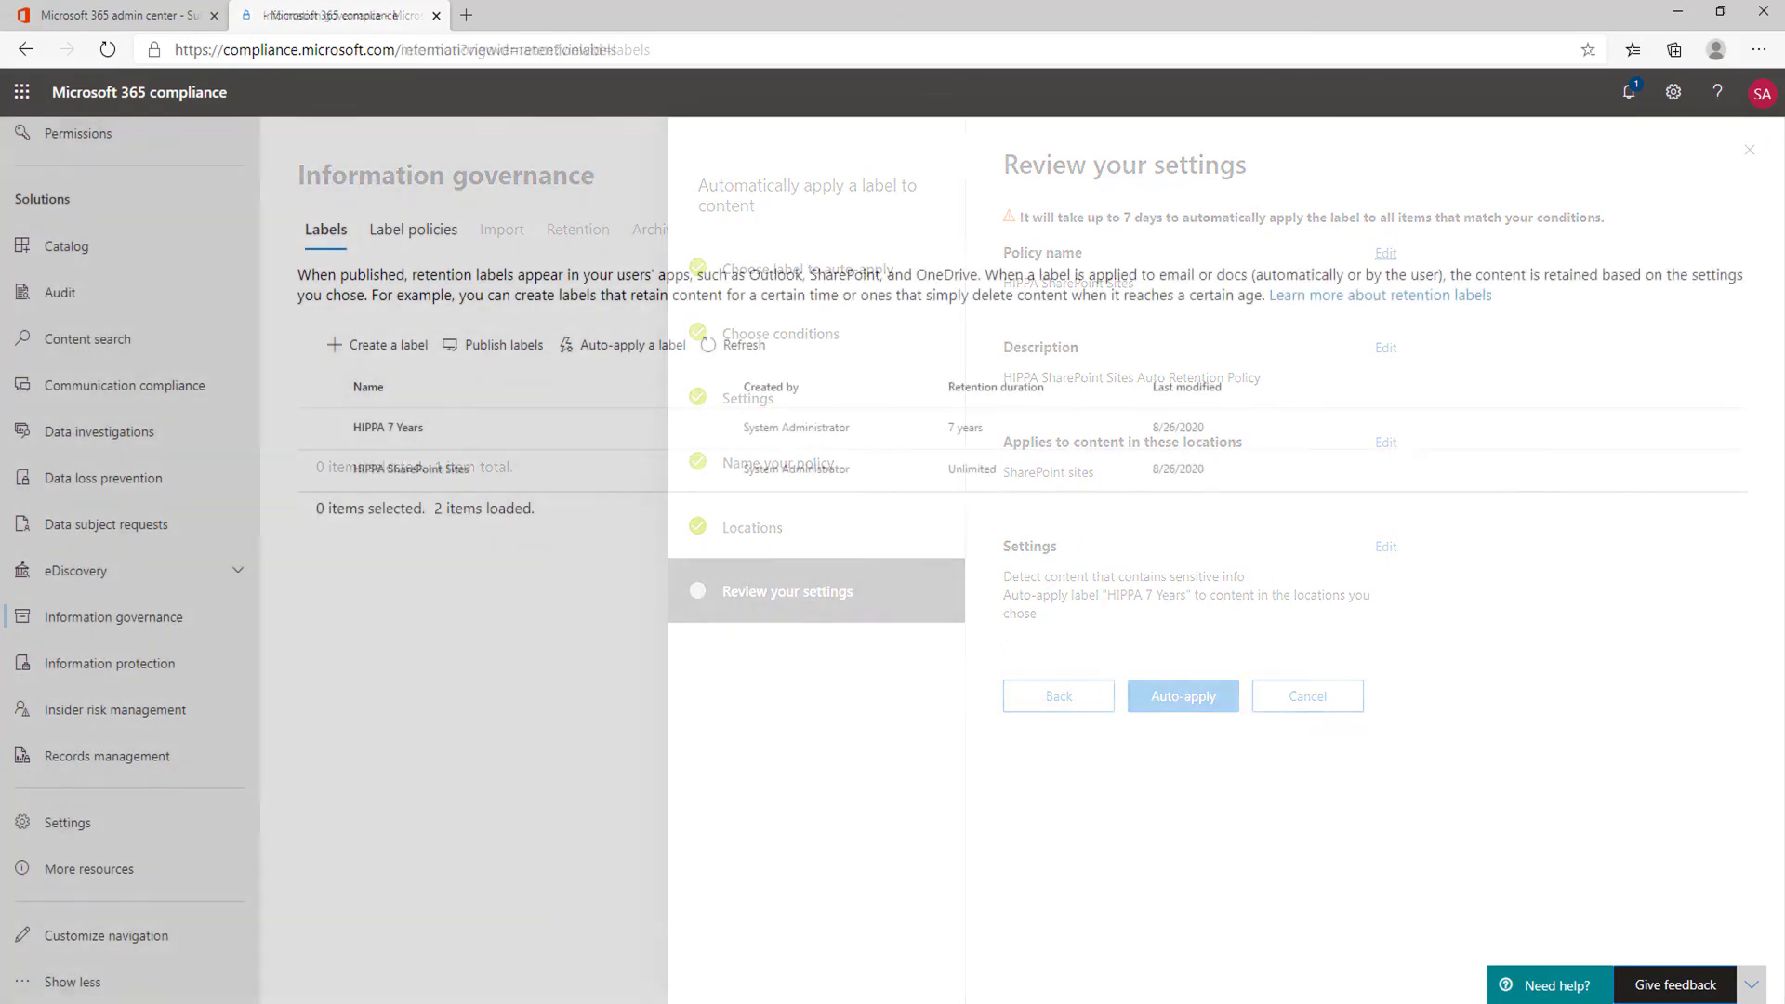
{"action": "left_click", "coordinate": [1181, 696]}
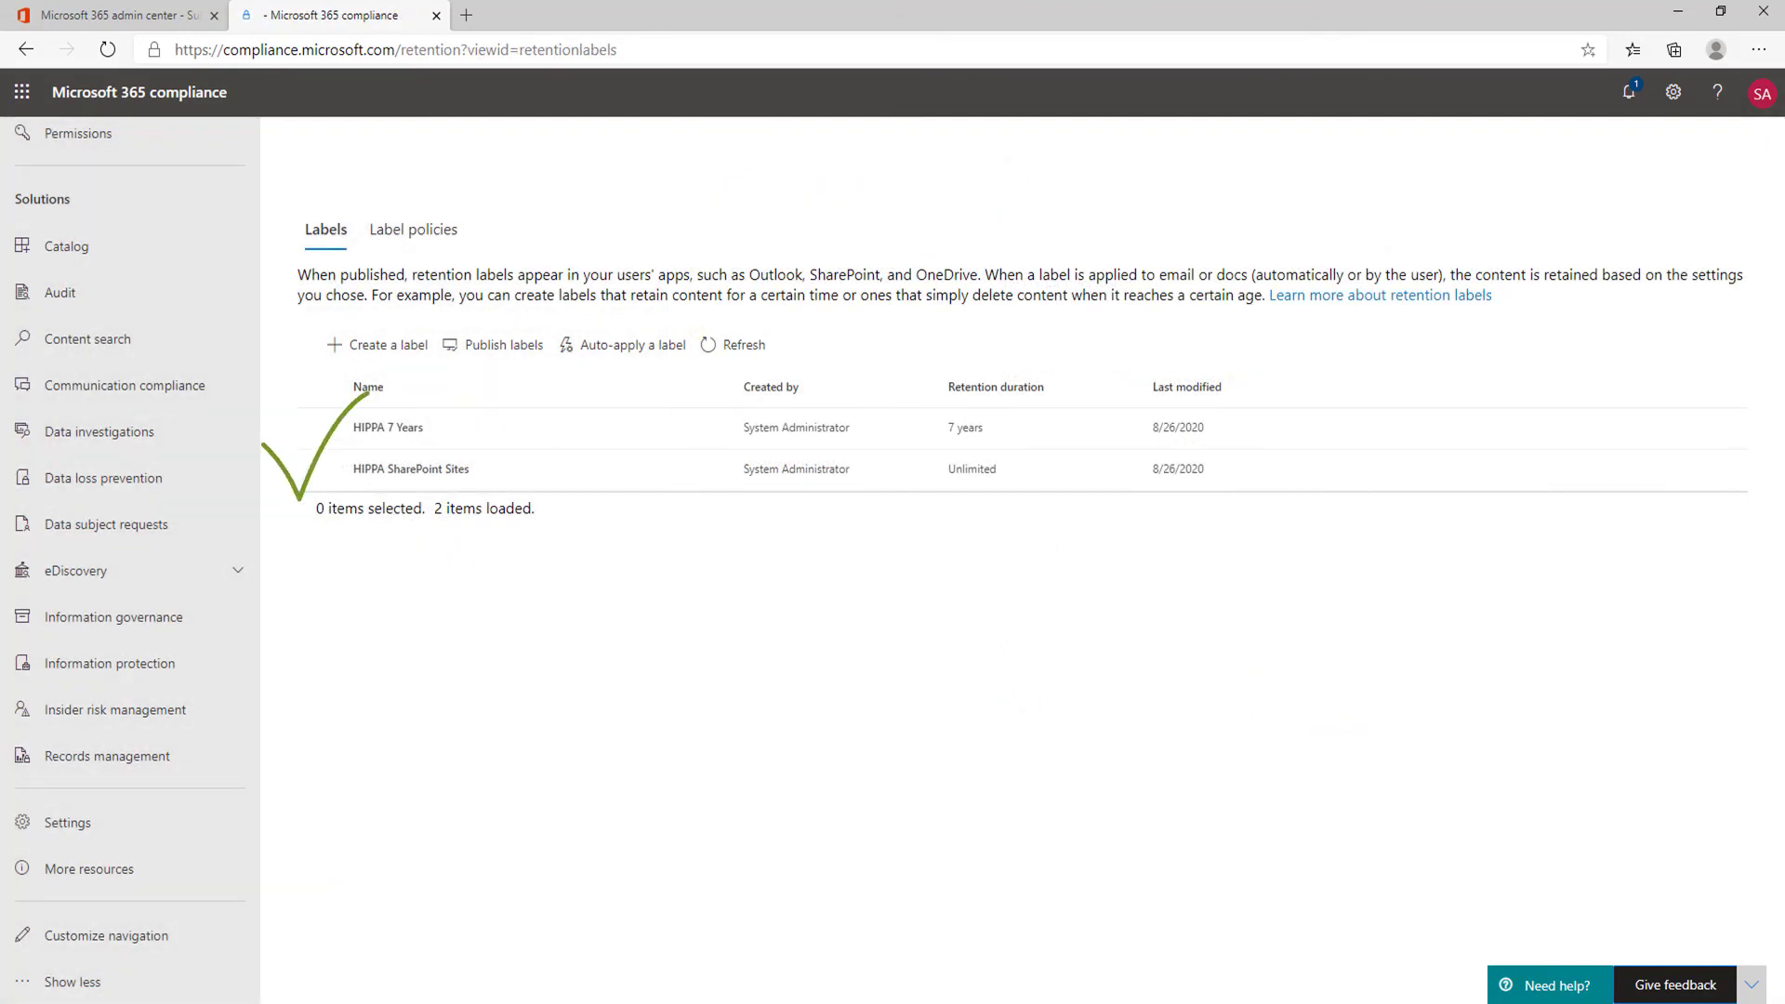